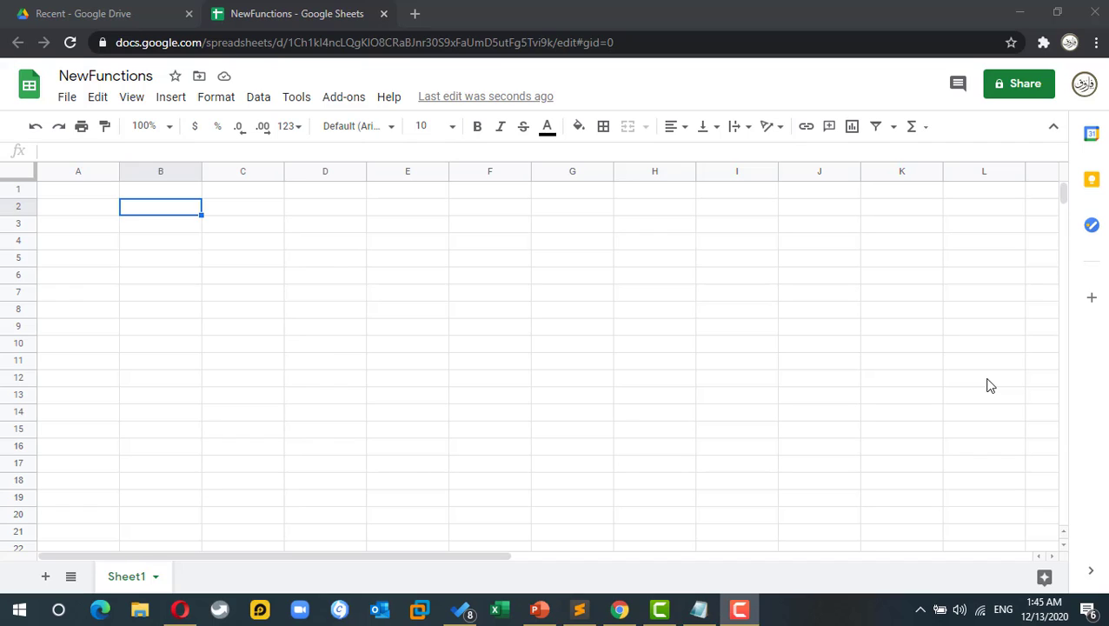
Enter 10 in B2 and =thenext(B2) in C2, showing 11.
{"action": "left_click", "coordinate": [160, 241]}
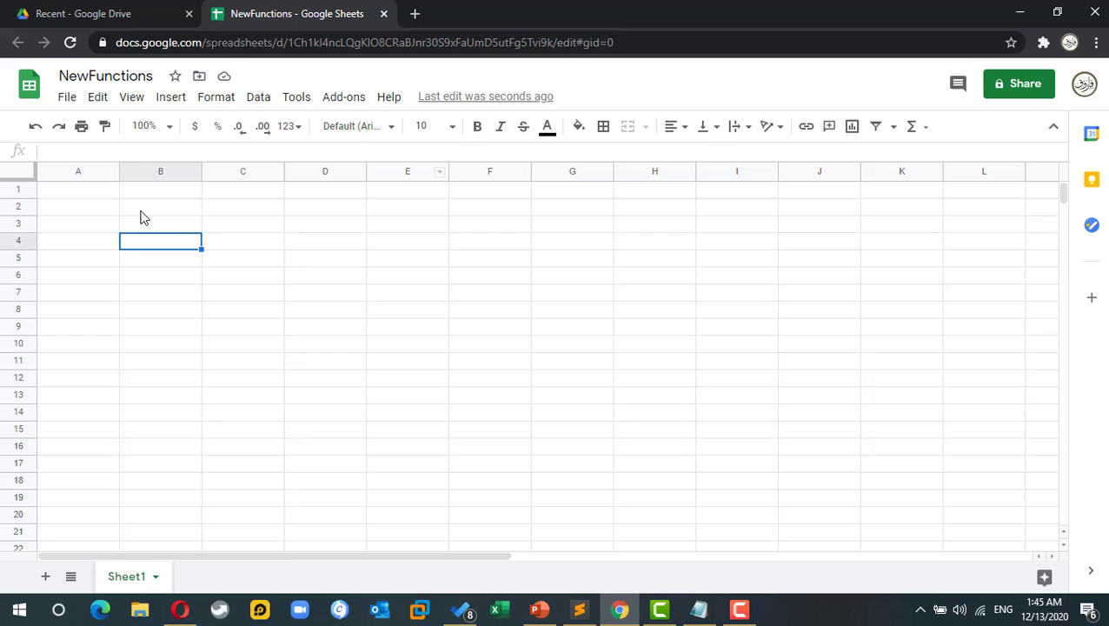
{"action": "type", "text": "10"}
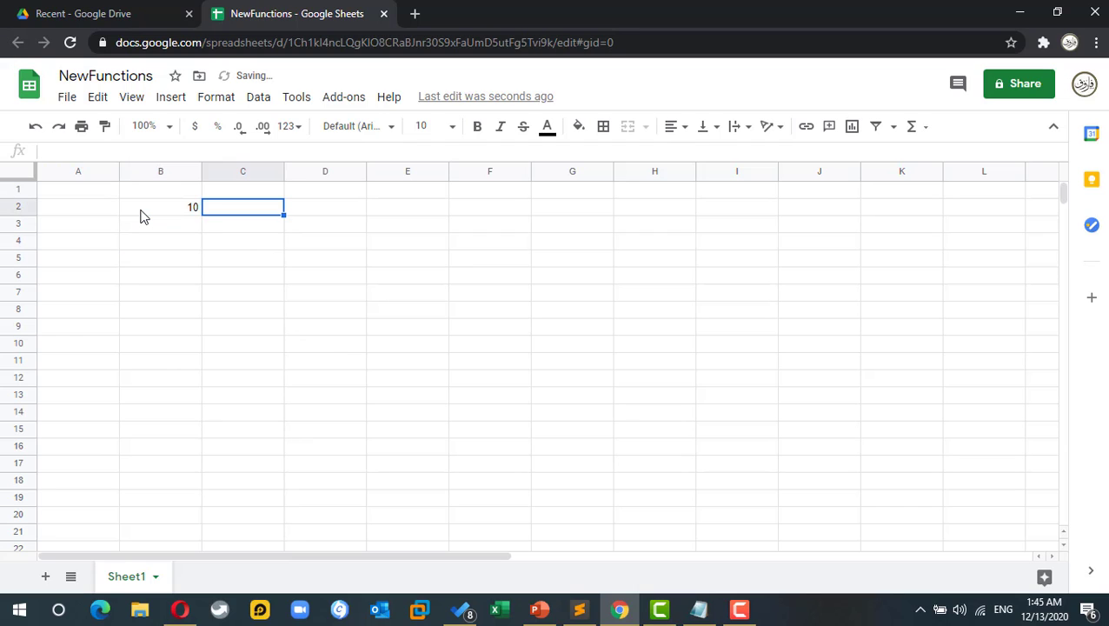
{"action": "type", "text": "=the"}
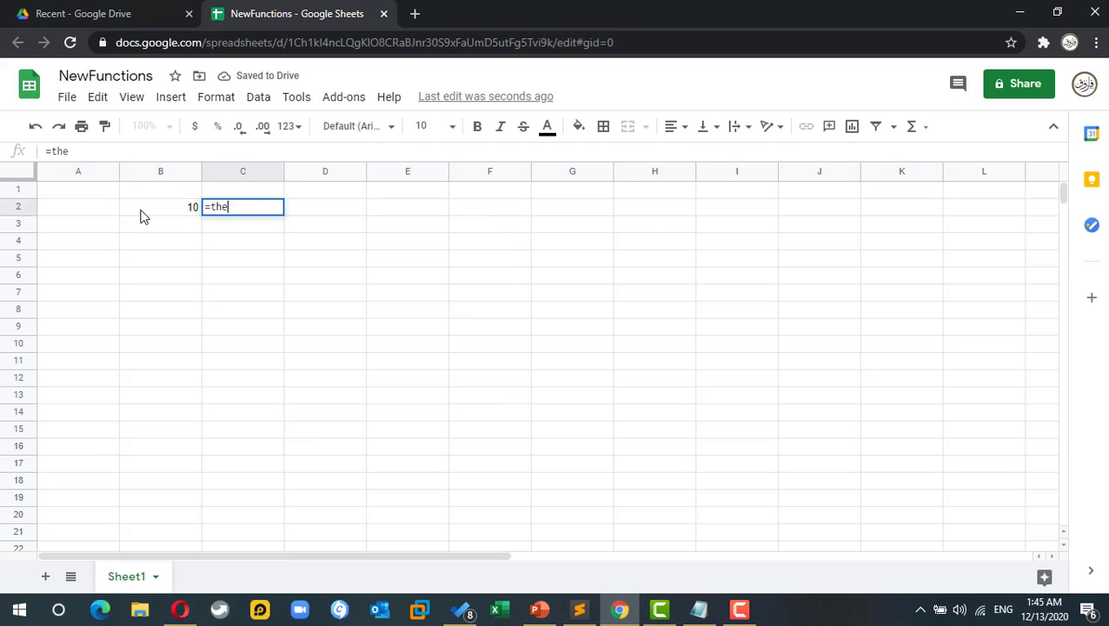
{"action": "type", "text": "next("}
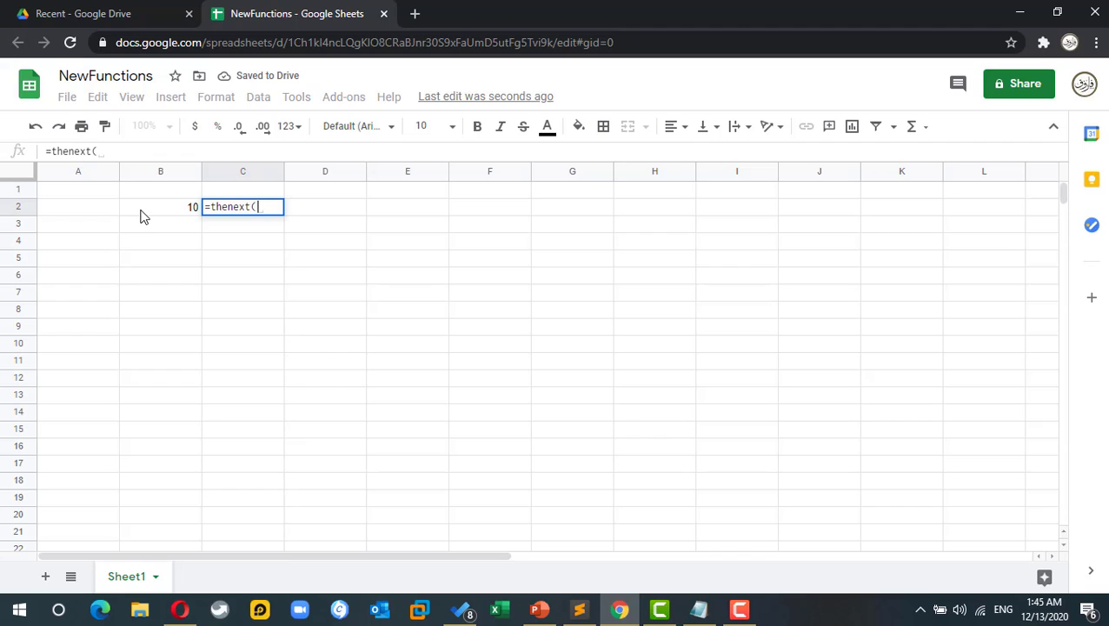
{"action": "left_click", "coordinate": [160, 207]}
{"action": "type", "text": "=doub"}
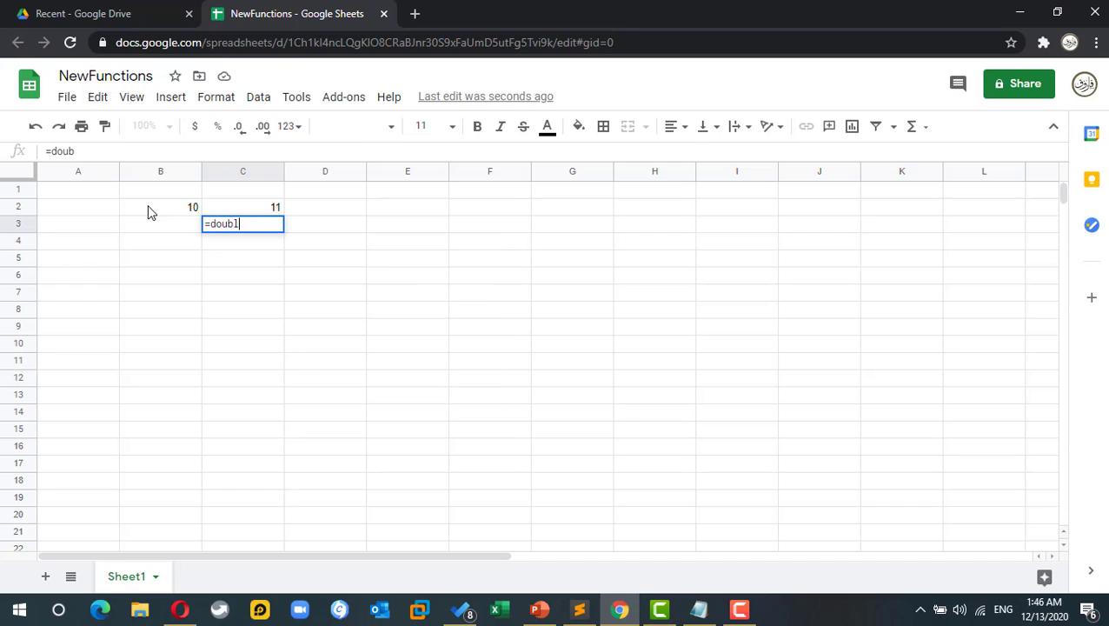
Enter =double(B2) in C3 and =parts(B2) in C4, showing 20 and 55.
{"action": "type", "text": "le("}
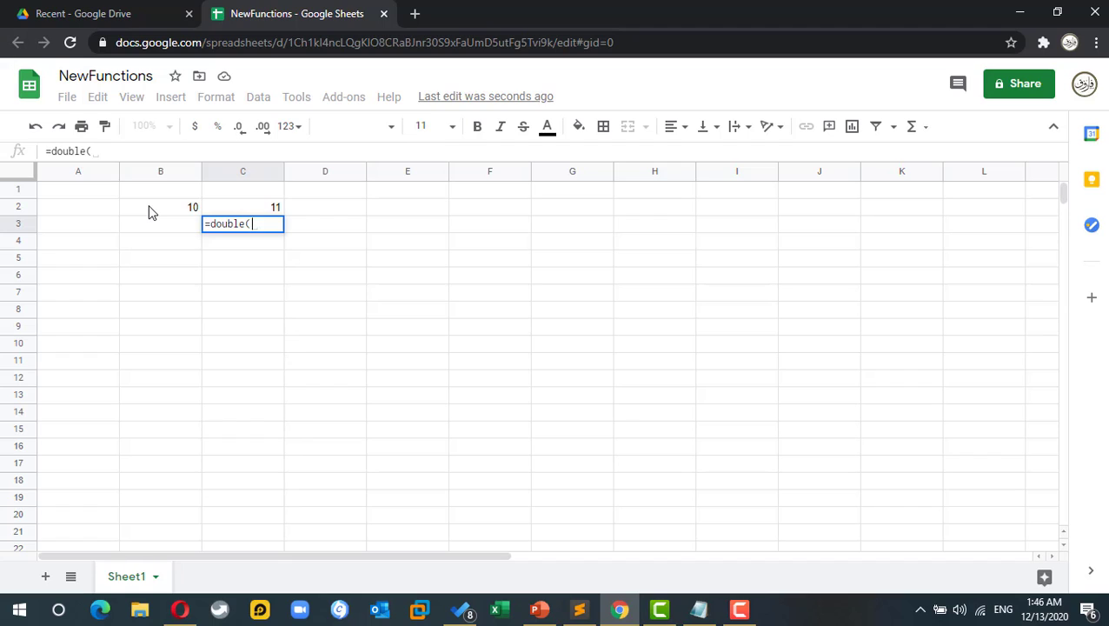
{"action": "key", "text": "enter"}
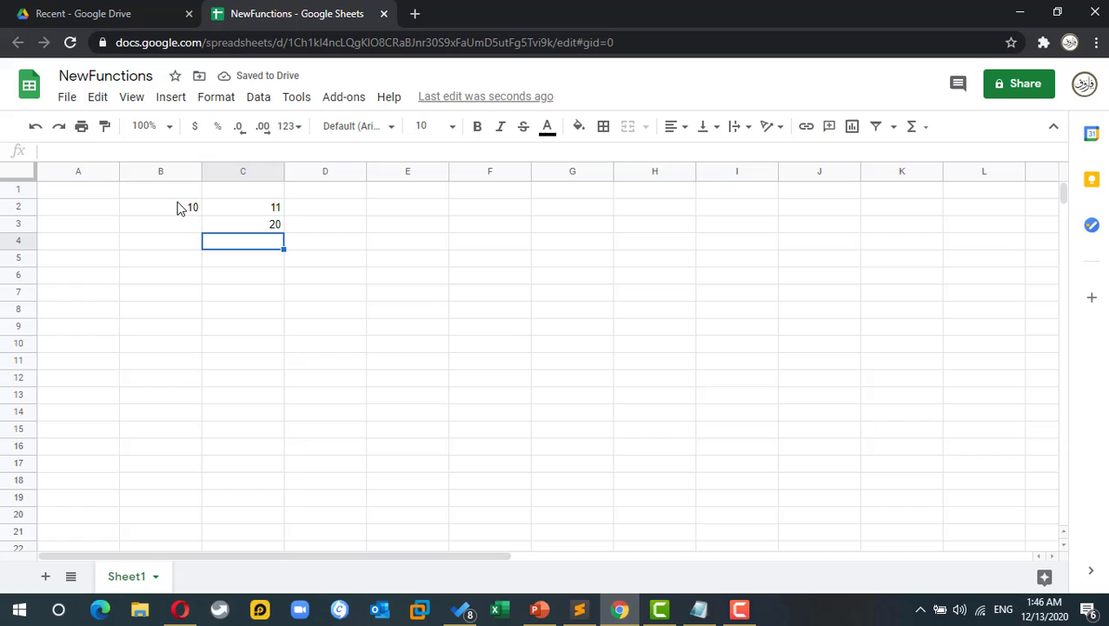
{"action": "type", "text": "="}
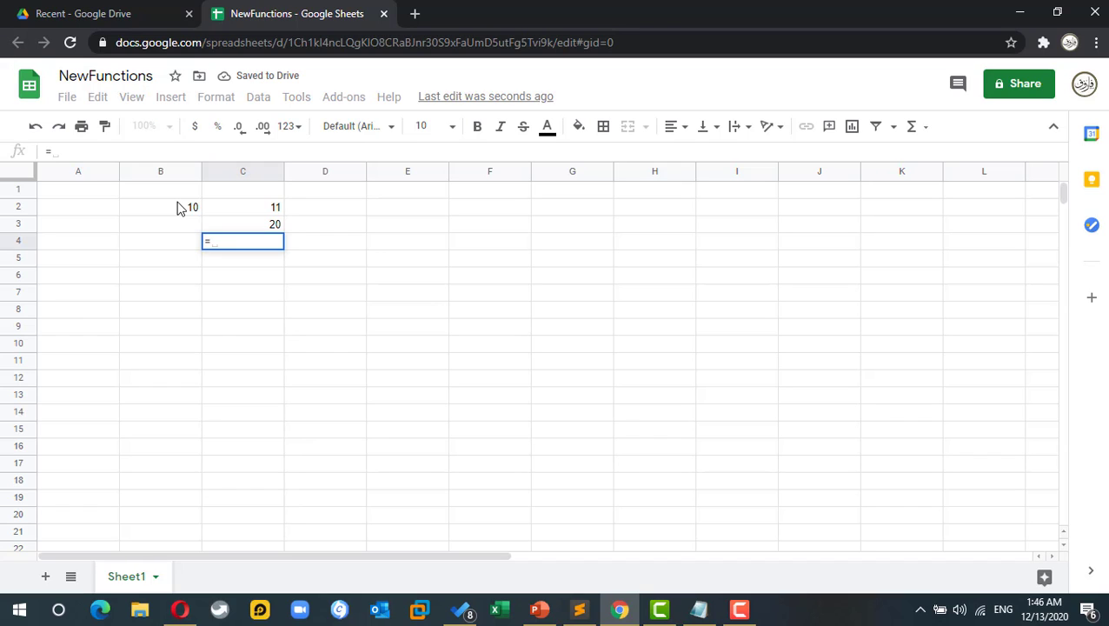
{"action": "type", "text": "parts("}
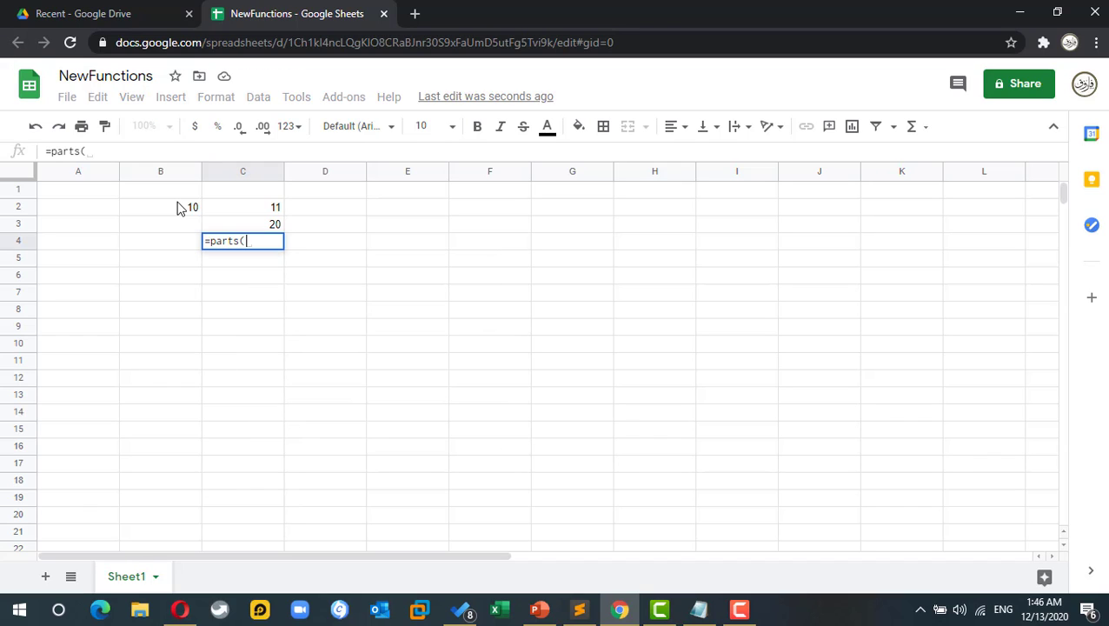
{"action": "left_click", "coordinate": [160, 206]}
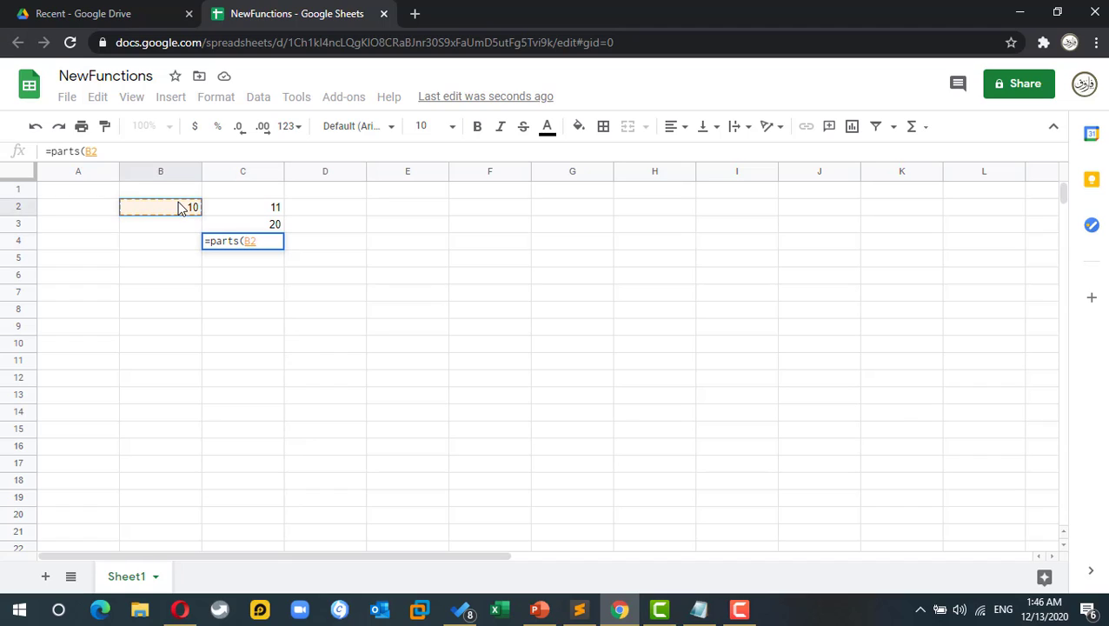
{"action": "mouse_move", "coordinate": [189, 222]}
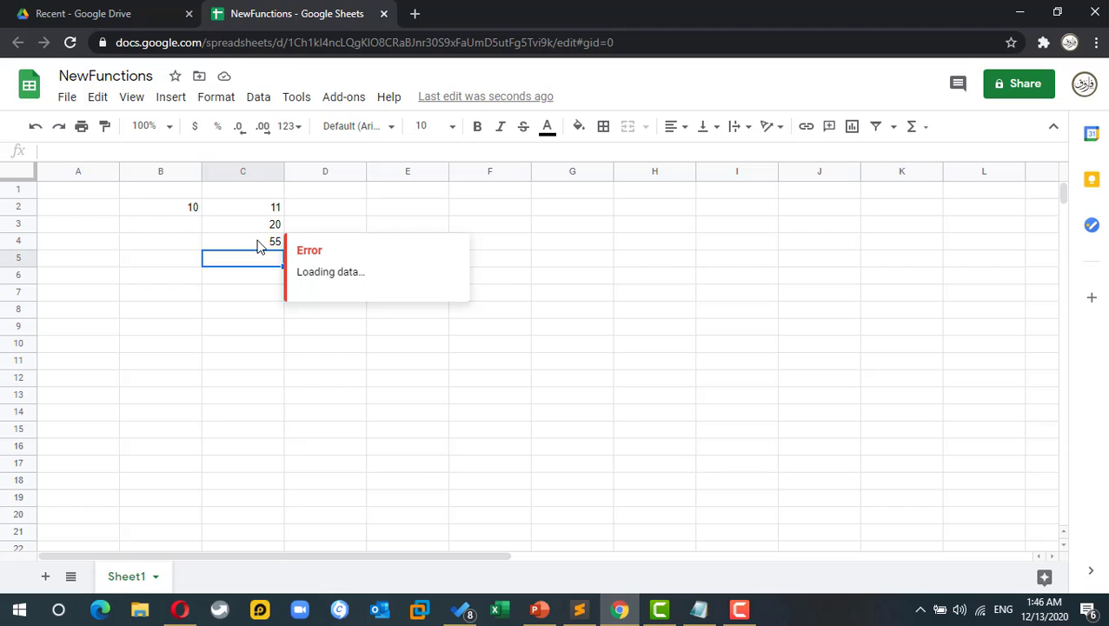
{"action": "left_click", "coordinate": [572, 224]}
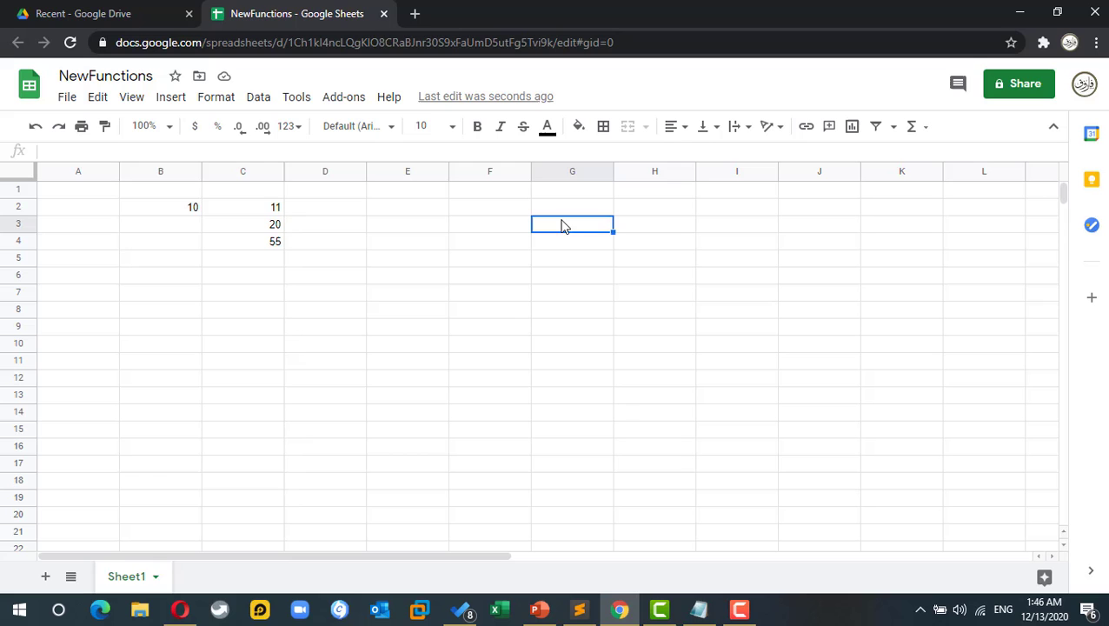
Create a new blank Google Sheets spreadsheet from Drive and select its title for renaming.
{"action": "left_click", "coordinate": [83, 13]}
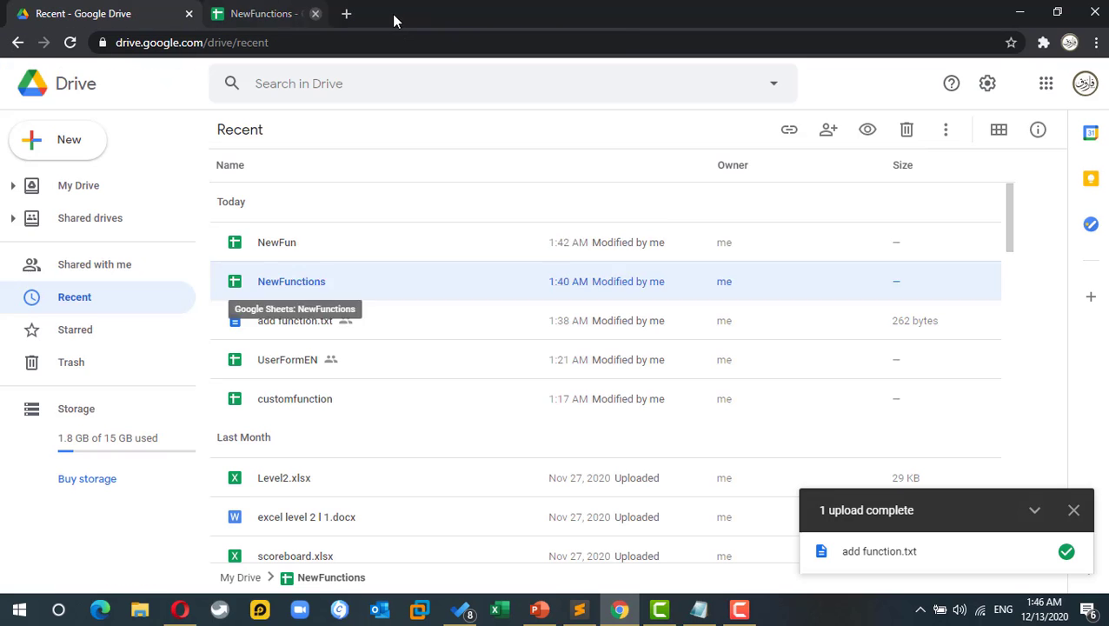
{"action": "left_click", "coordinate": [59, 139]}
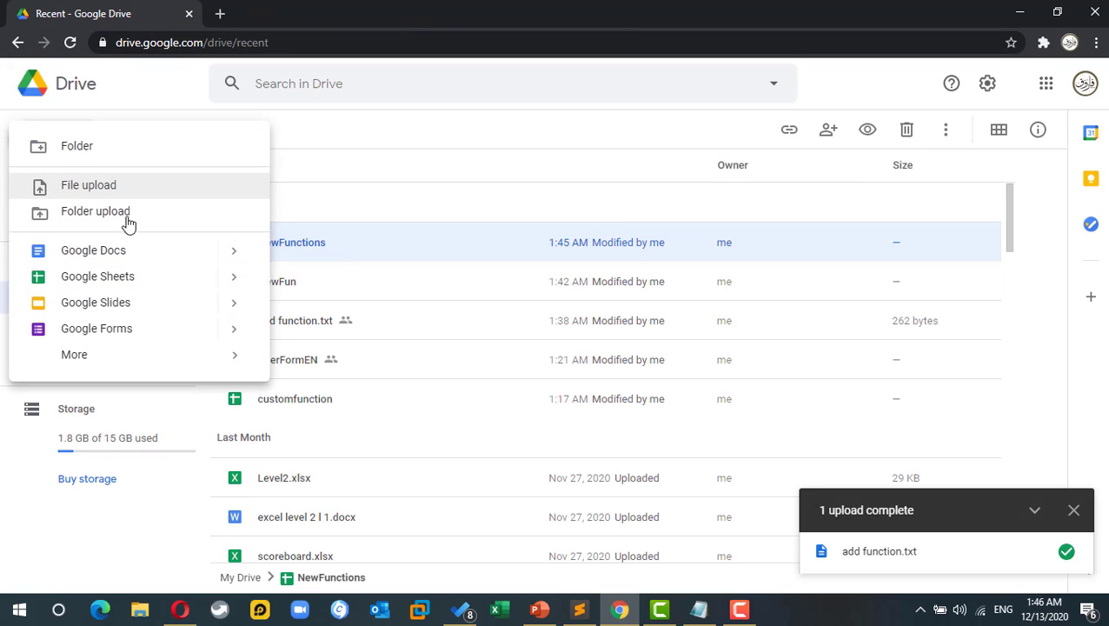
{"action": "left_click", "coordinate": [98, 276]}
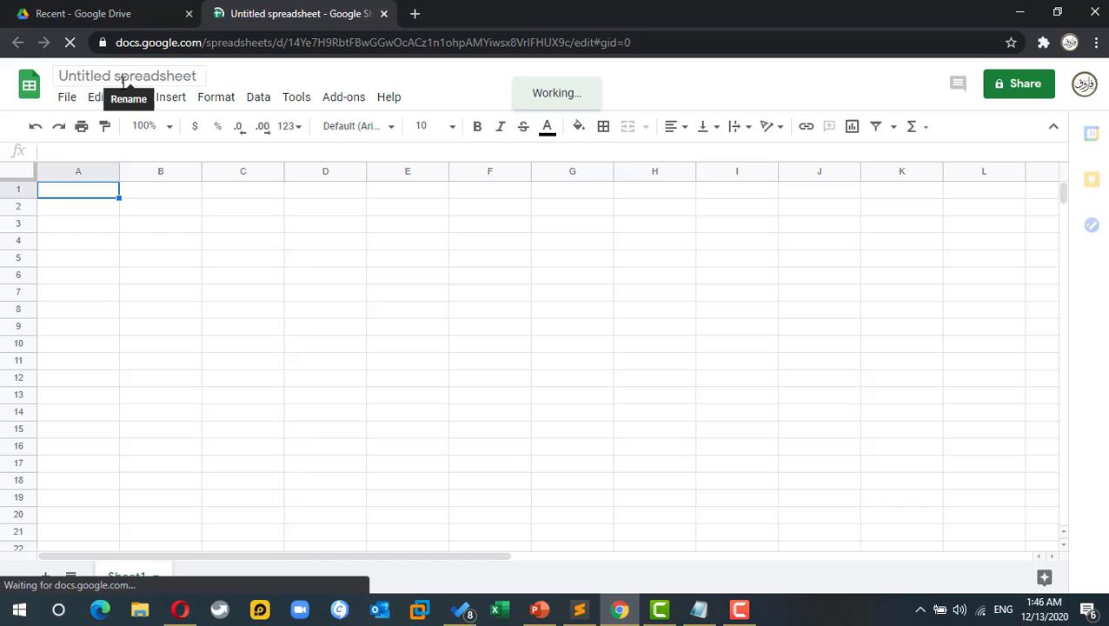
{"action": "left_click", "coordinate": [127, 76]}
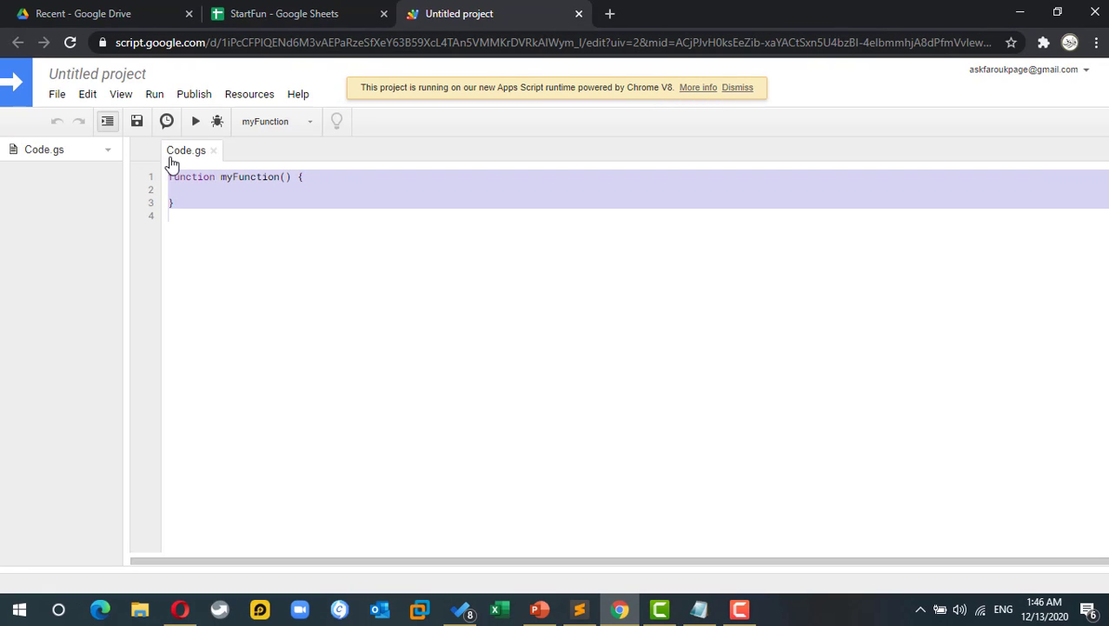
Replace the default myFunction code in Code.gs with function (x) { return x*x }.
{"action": "type", "text": "function ("}
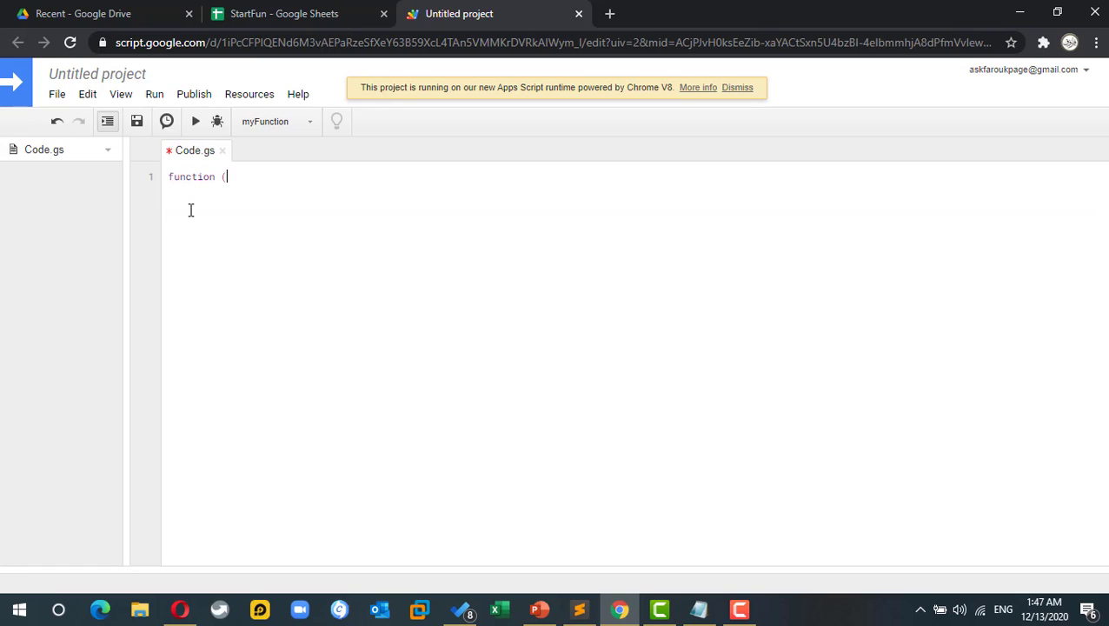
{"action": "type", "text": "x)"}
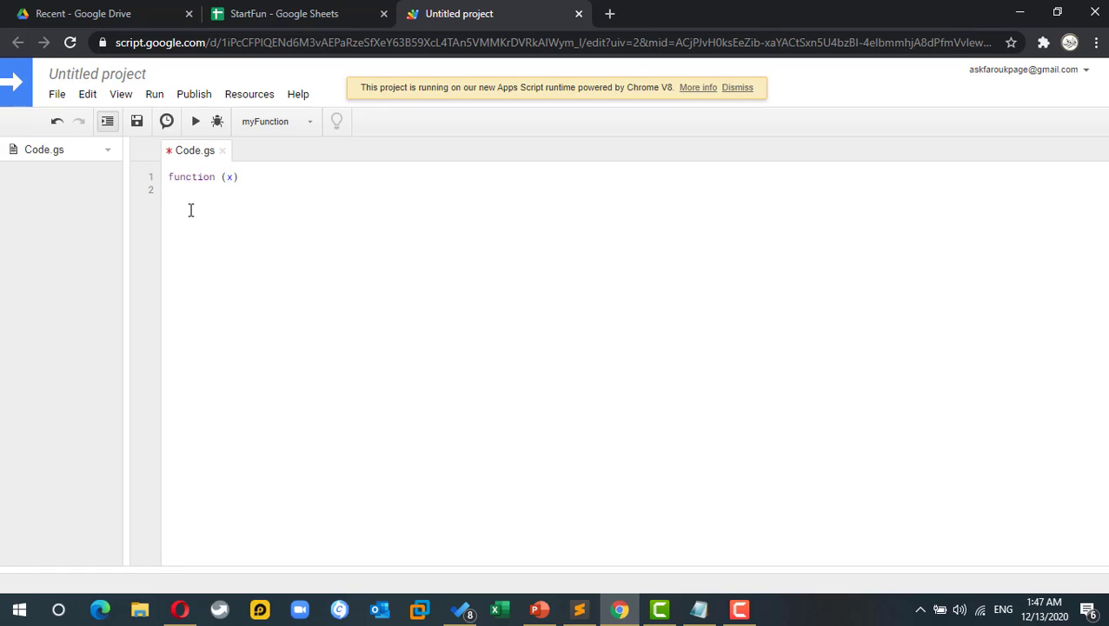
{"action": "type", "text": "{"}
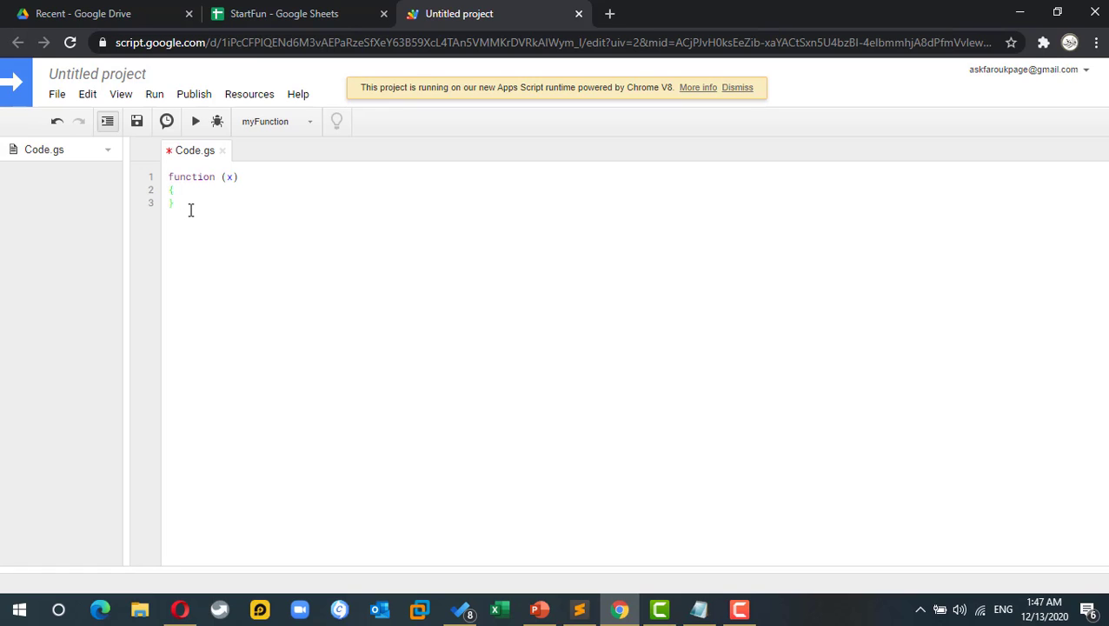
{"action": "type", "text": "return x*x"}
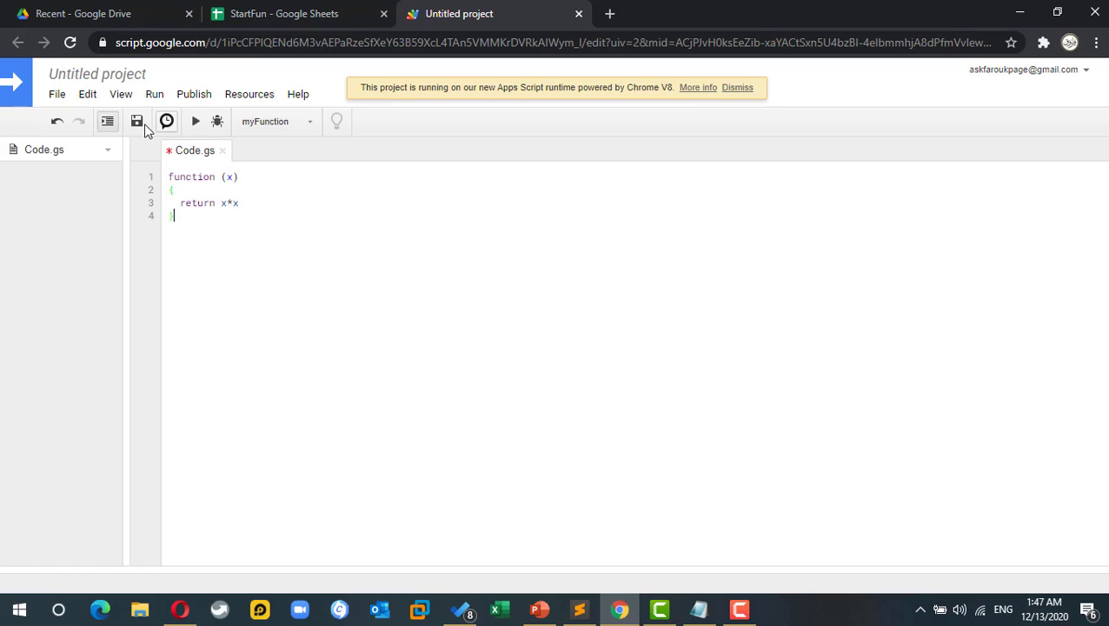
{"action": "mouse_move", "coordinate": [200, 168]}
{"action": "type", "text": "byself "}
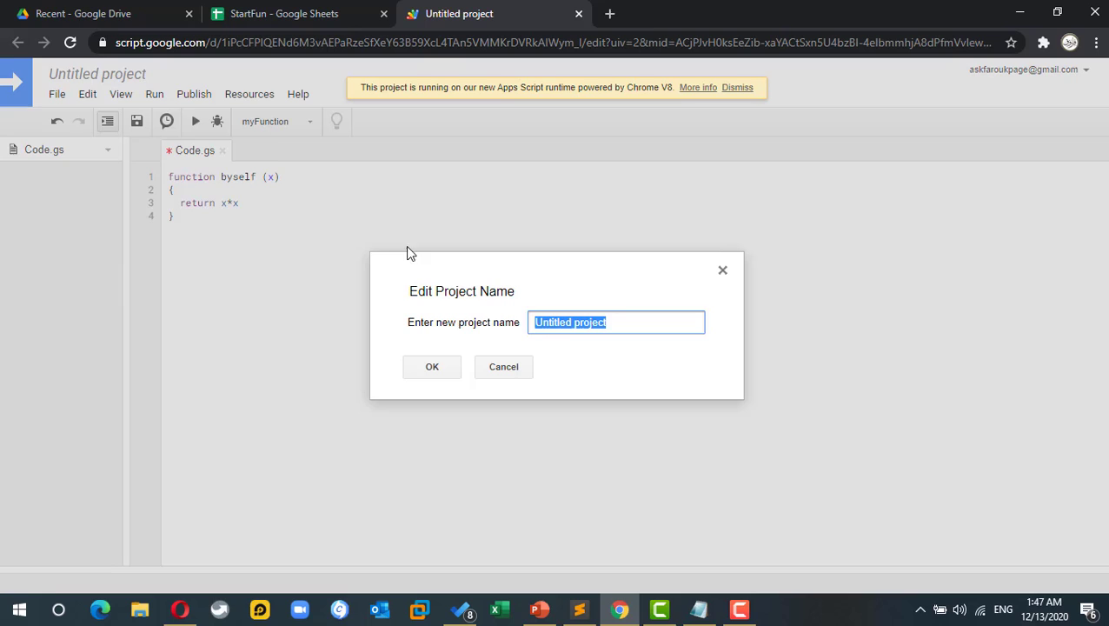
{"action": "mouse_move", "coordinate": [735, 429]}
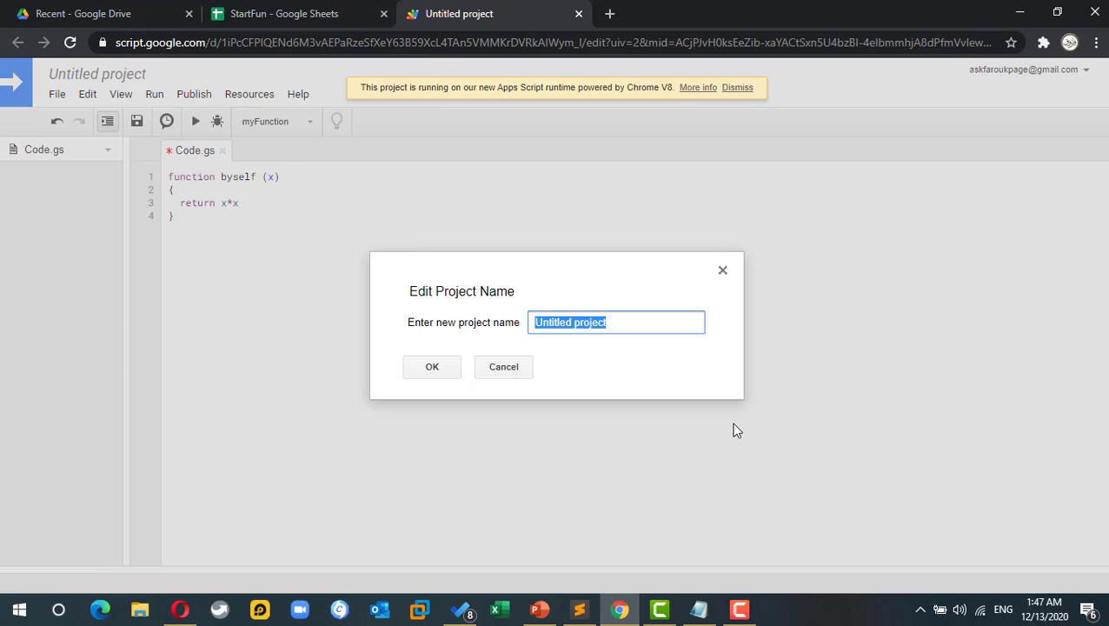
Name the Apps Script project 'fun' in the Edit Project Name dialog.
{"action": "type", "text": "fun"}
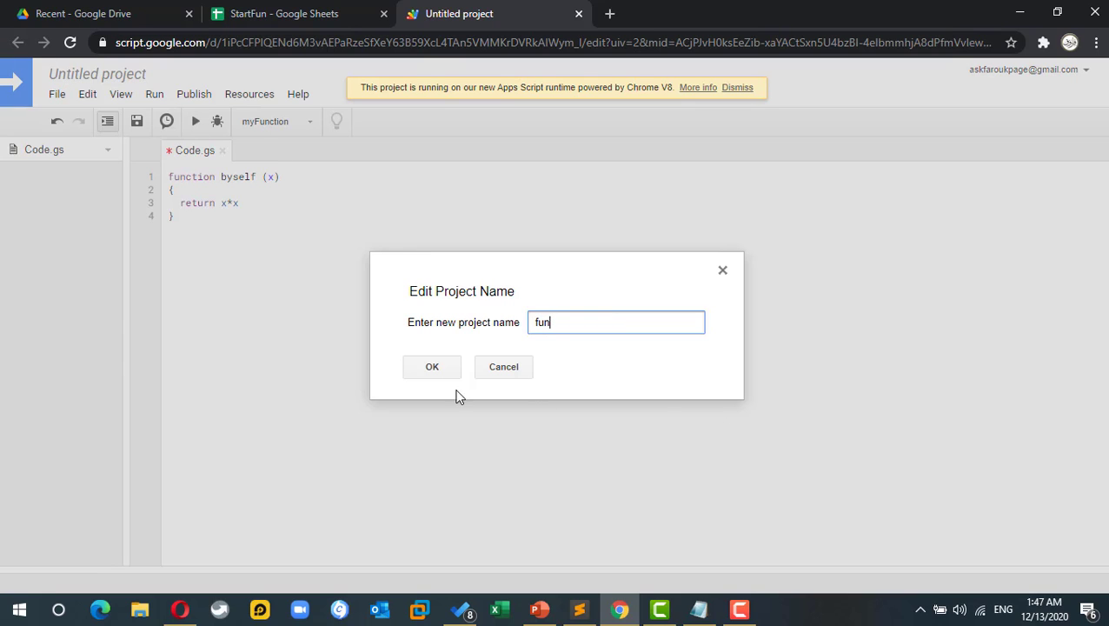
{"action": "left_click", "coordinate": [432, 366]}
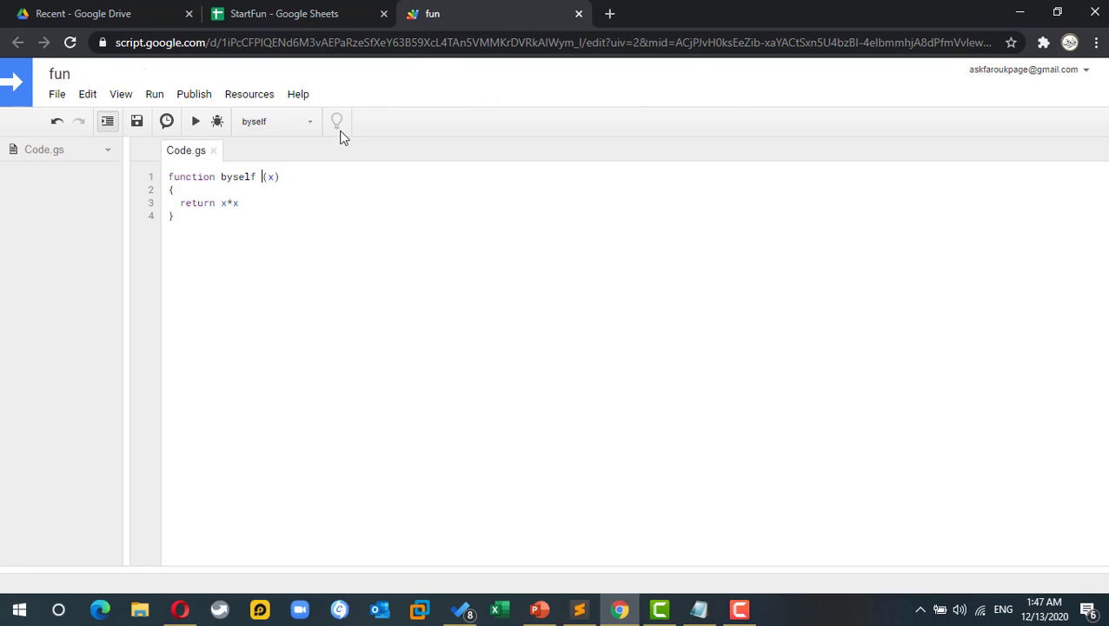
{"action": "left_click", "coordinate": [296, 13]}
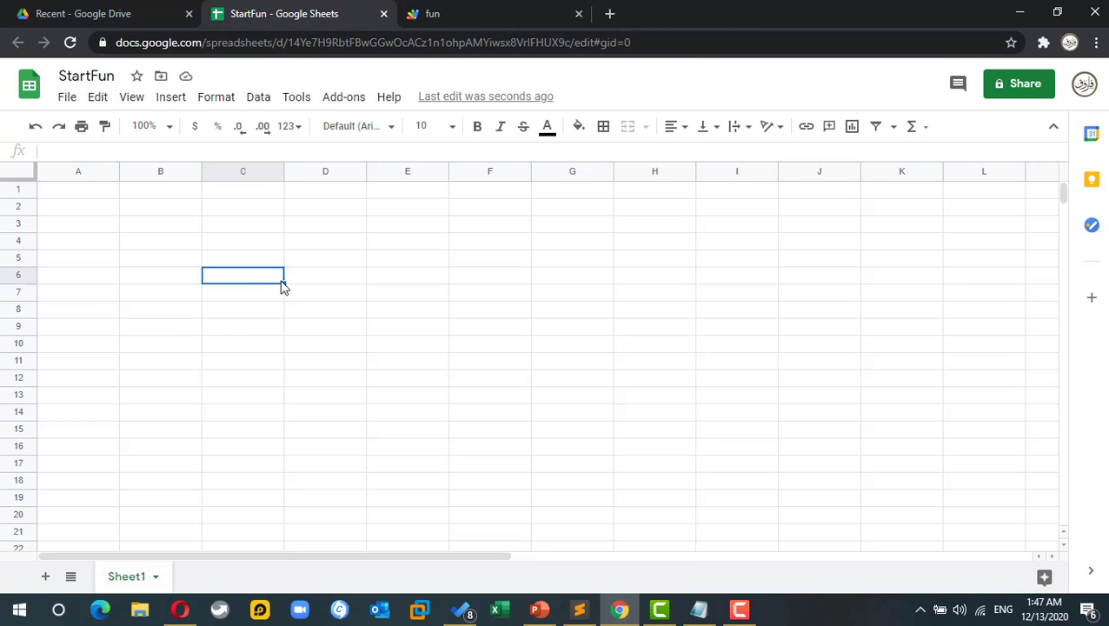
Enter =byself(C6) in D6 so the 5 in C6 returns 25.
{"action": "type", "text": "="}
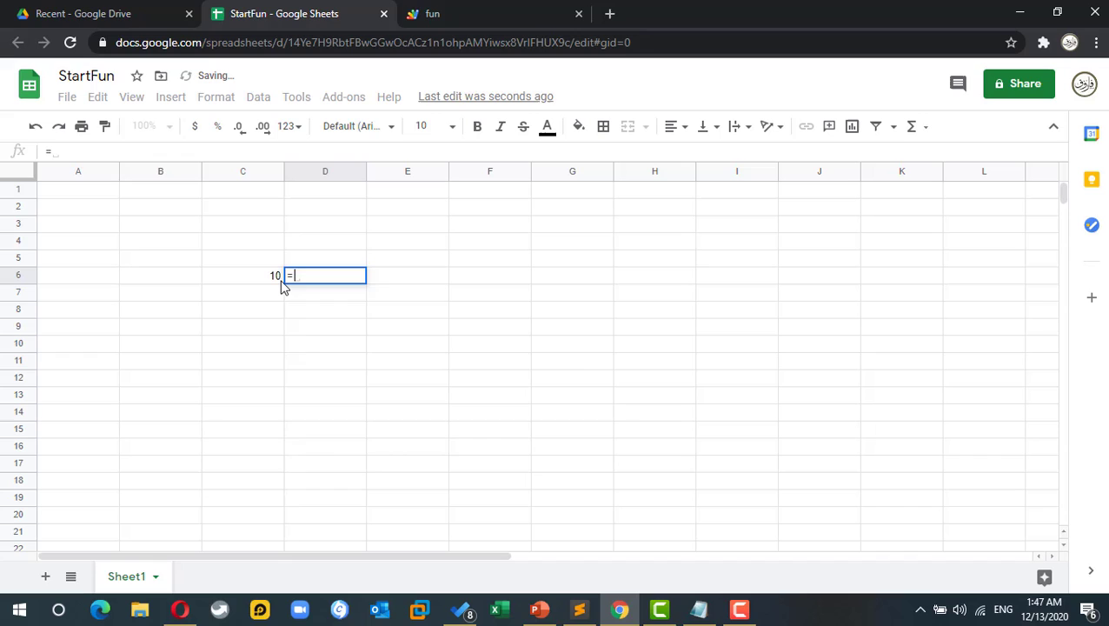
{"action": "type", "text": "byself"}
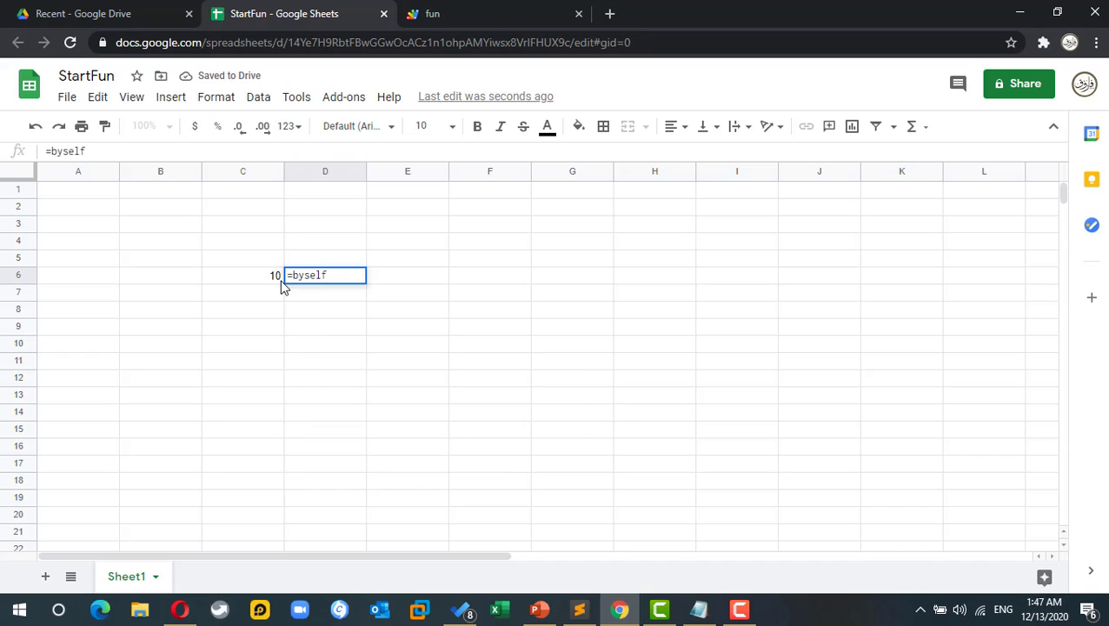
{"action": "left_click", "coordinate": [243, 274]}
{"action": "type", "text": "5"}
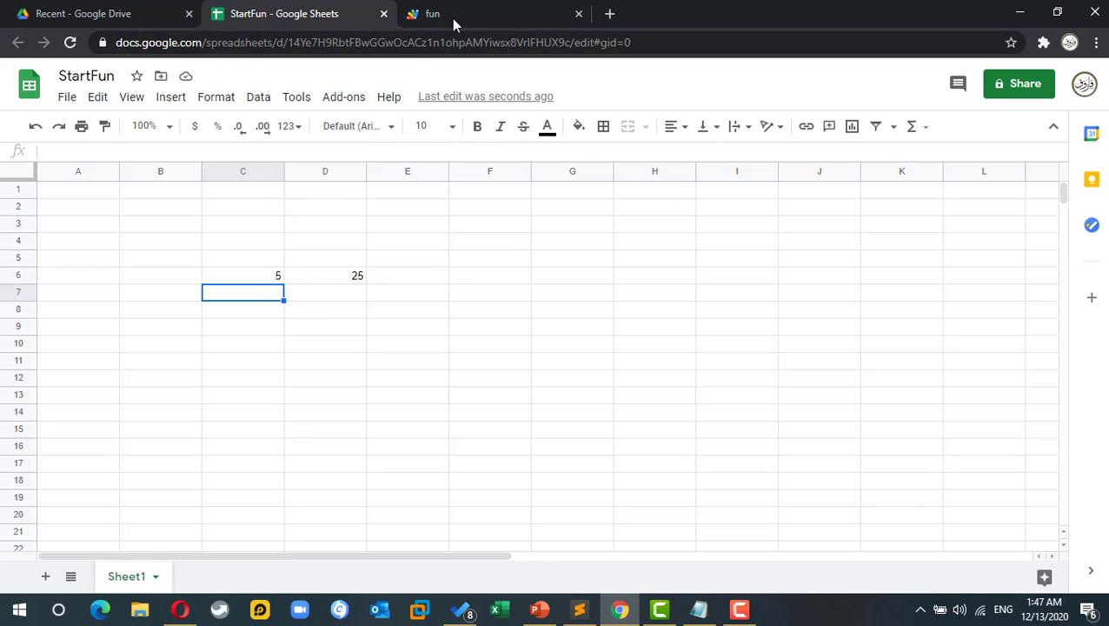
{"action": "left_click", "coordinate": [431, 13]}
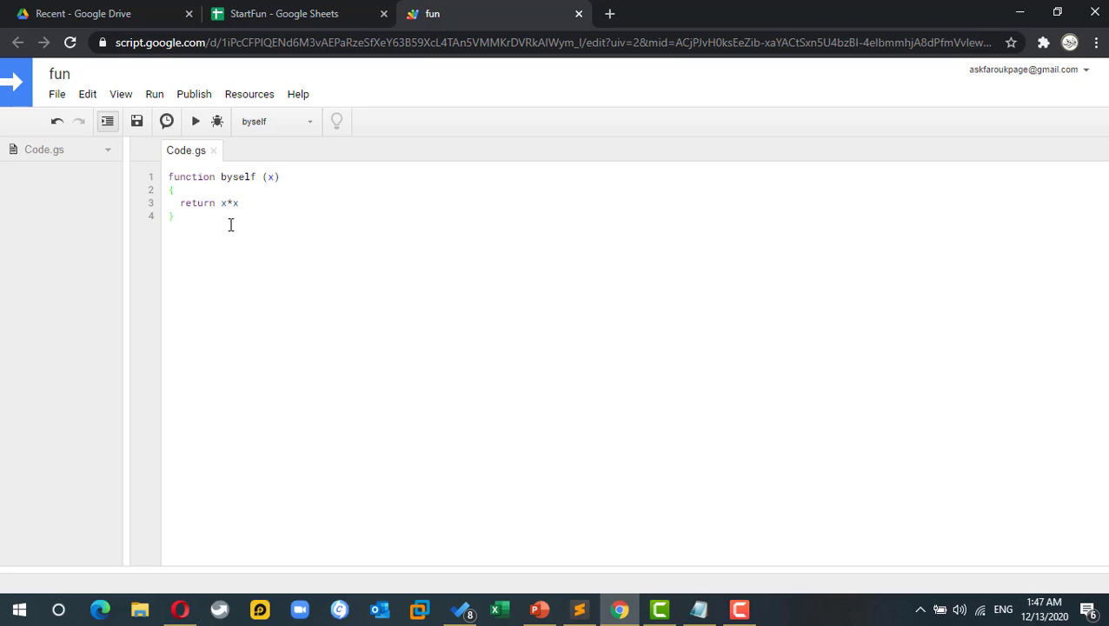
Add function bytwo (x) { return x*2 } below byself and save the script.
{"action": "type", "text": "funct"}
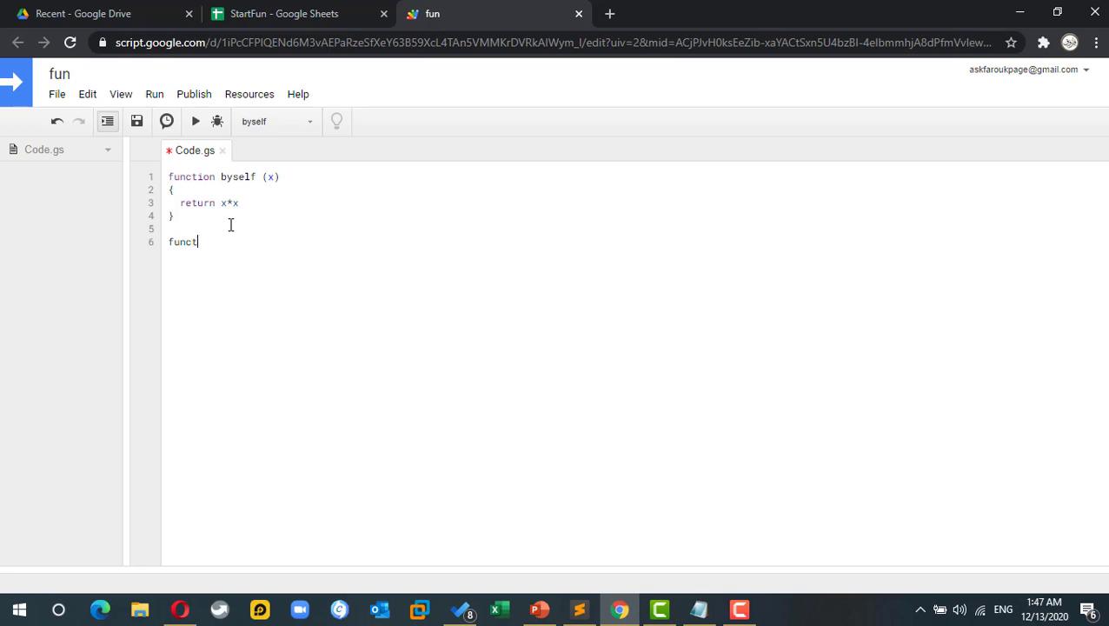
{"action": "type", "text": "ion"}
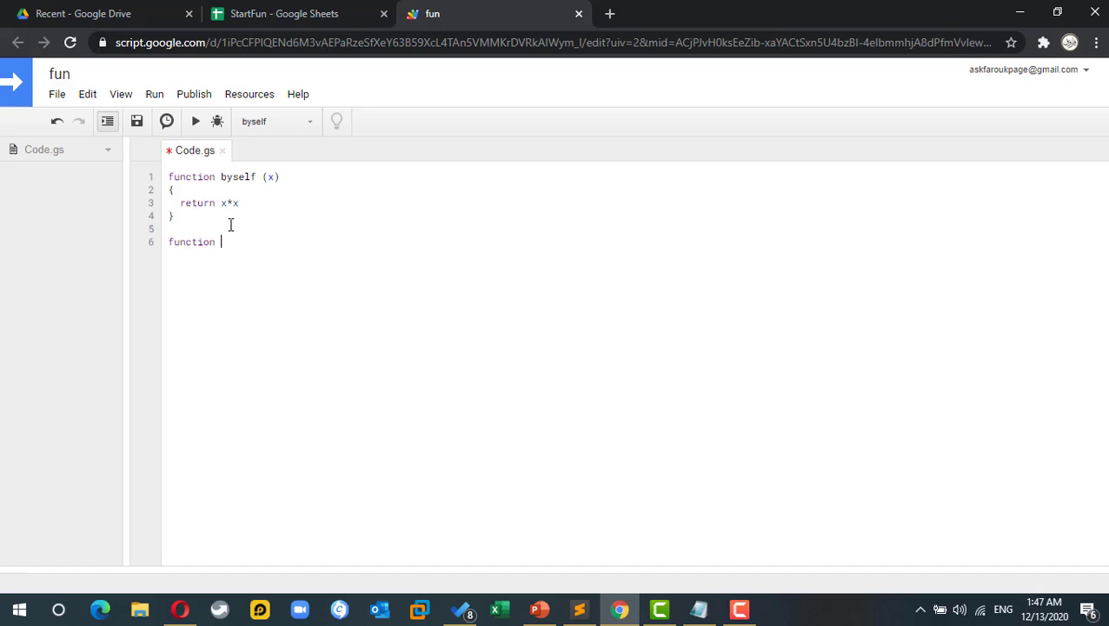
{"action": "type", "text": "bytwo ("}
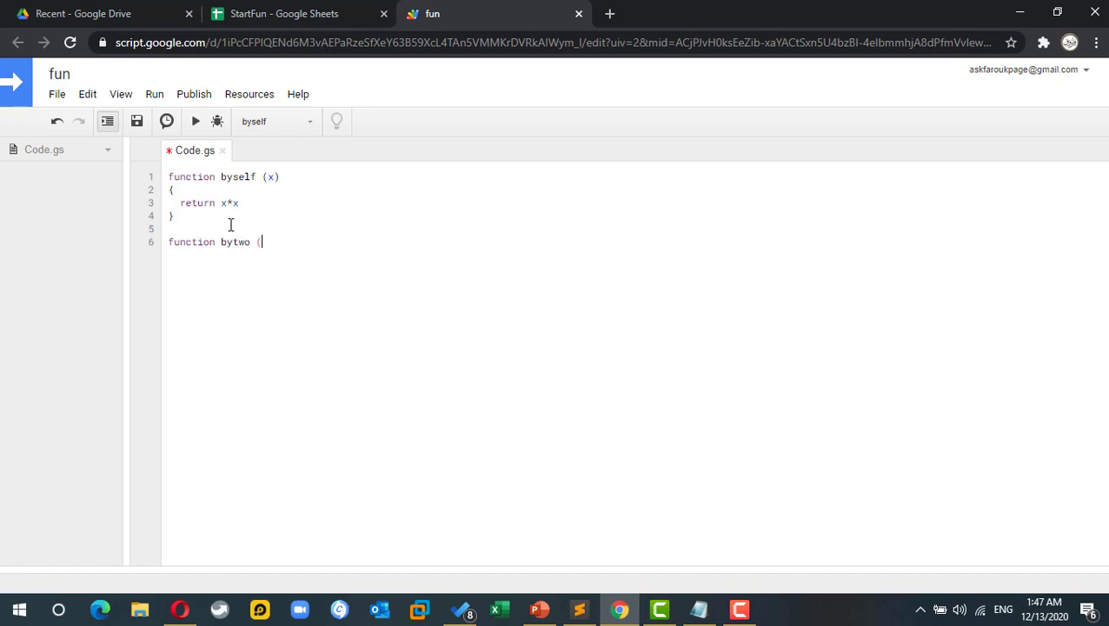
{"action": "type", "text": "x)"}
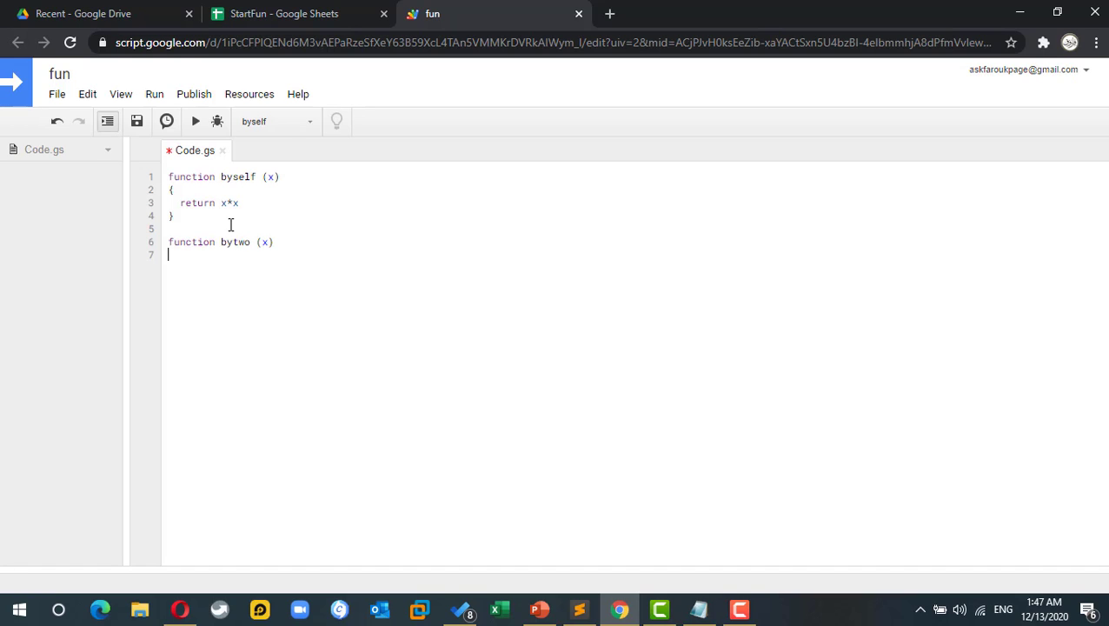
{"action": "type", "text": "{"}
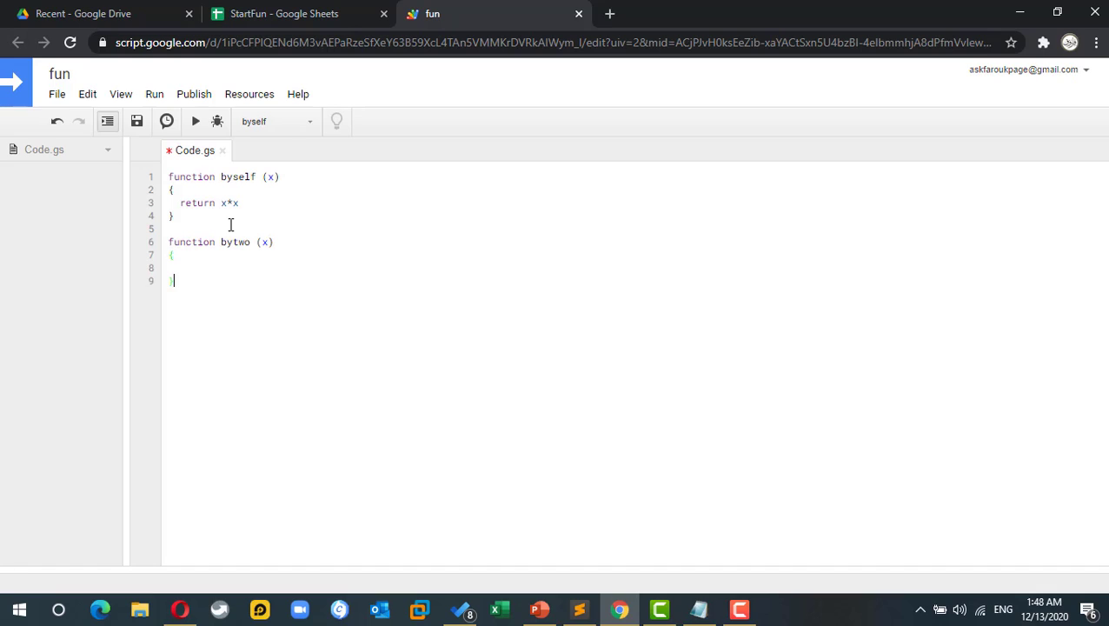
{"action": "type", "text": "return"}
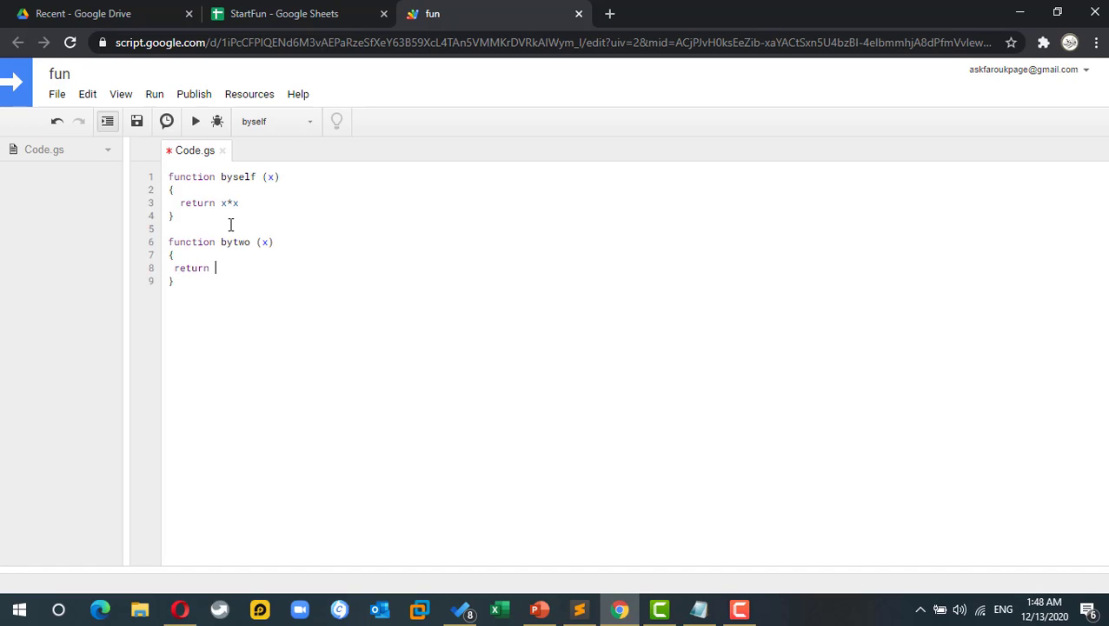
{"action": "type", "text": "x*2"}
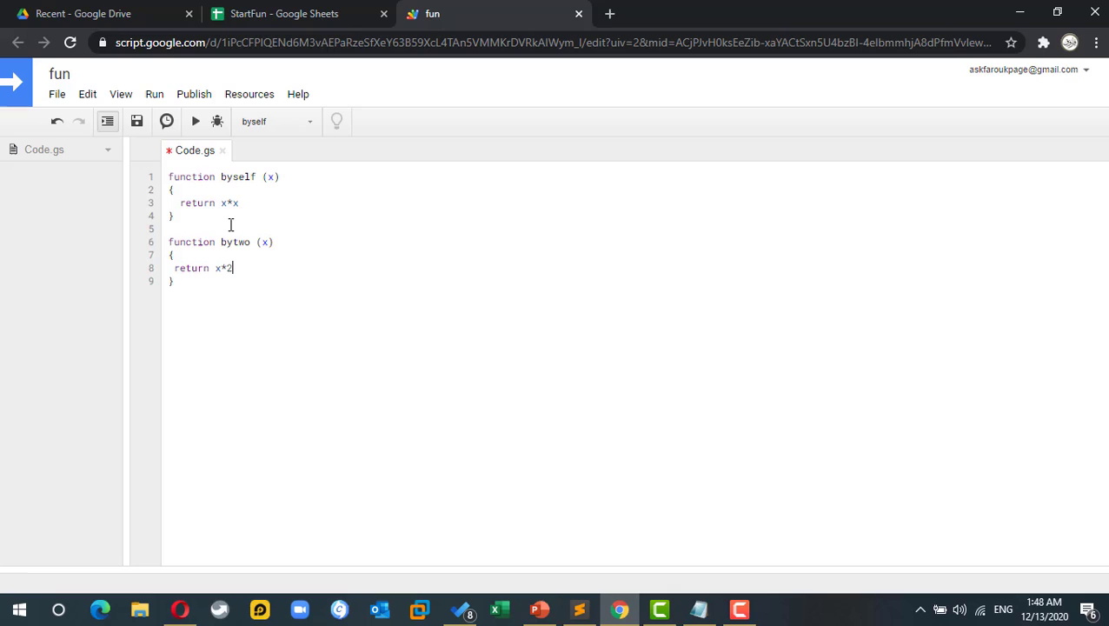
{"action": "left_click", "coordinate": [265, 241]}
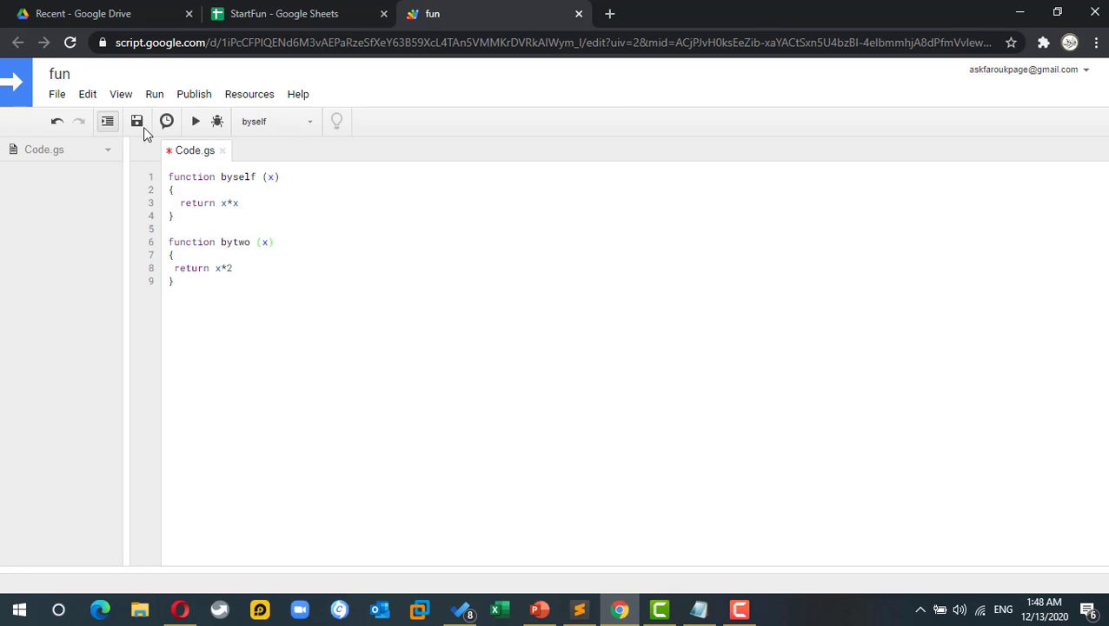
{"action": "left_click", "coordinate": [284, 13]}
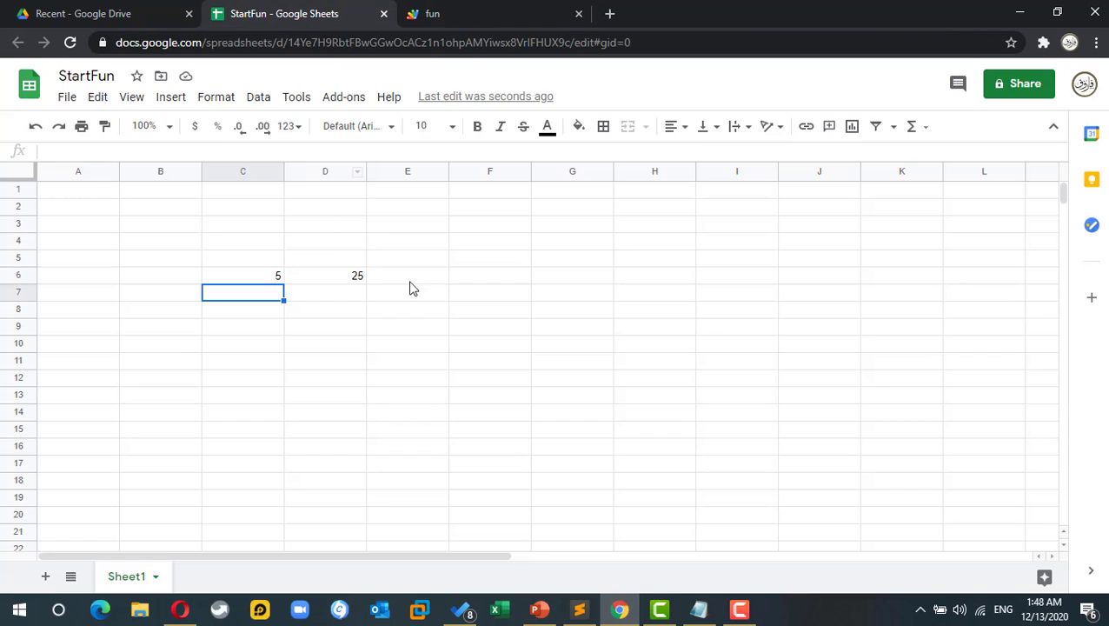
Enter =bytwo(D6) in E6, doubling the 25 to 50.
{"action": "type", "text": "=by"}
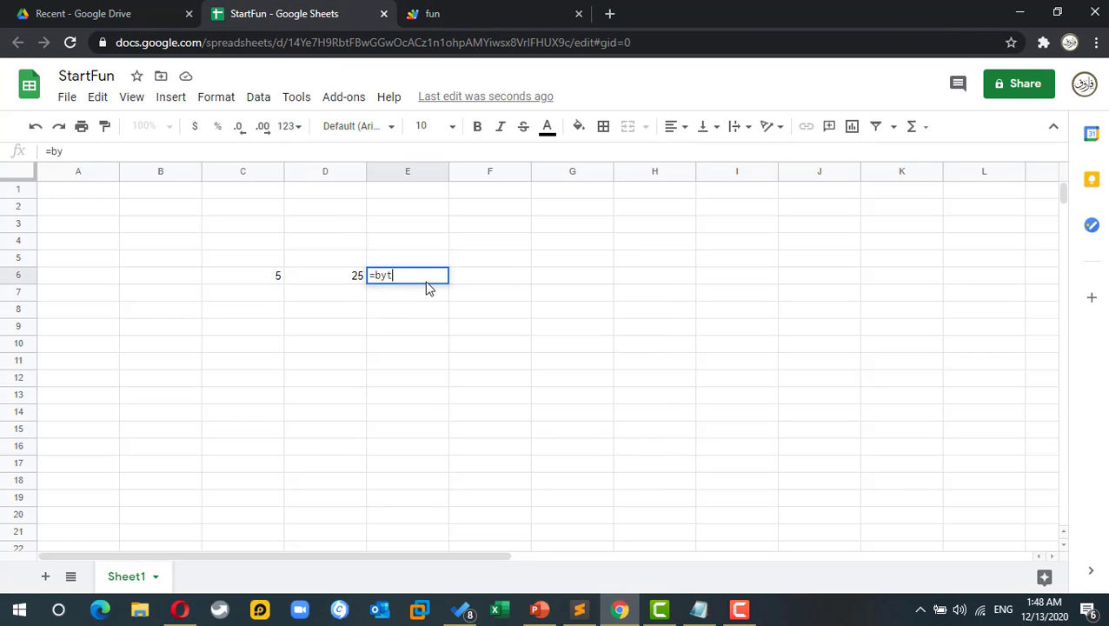
{"action": "type", "text": "two("}
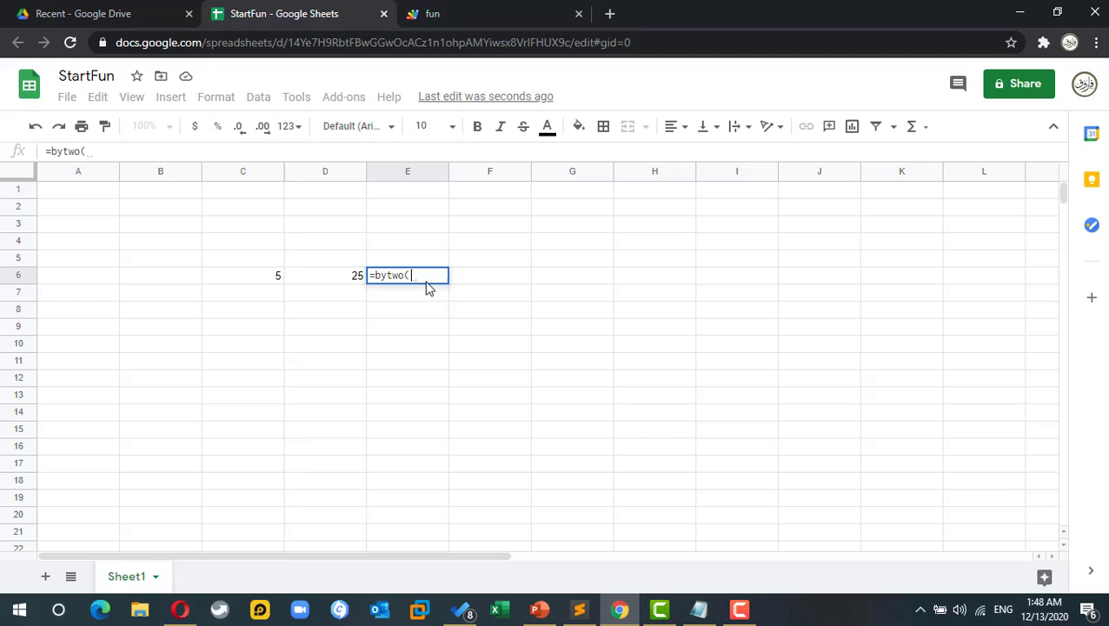
{"action": "left_click", "coordinate": [325, 275]}
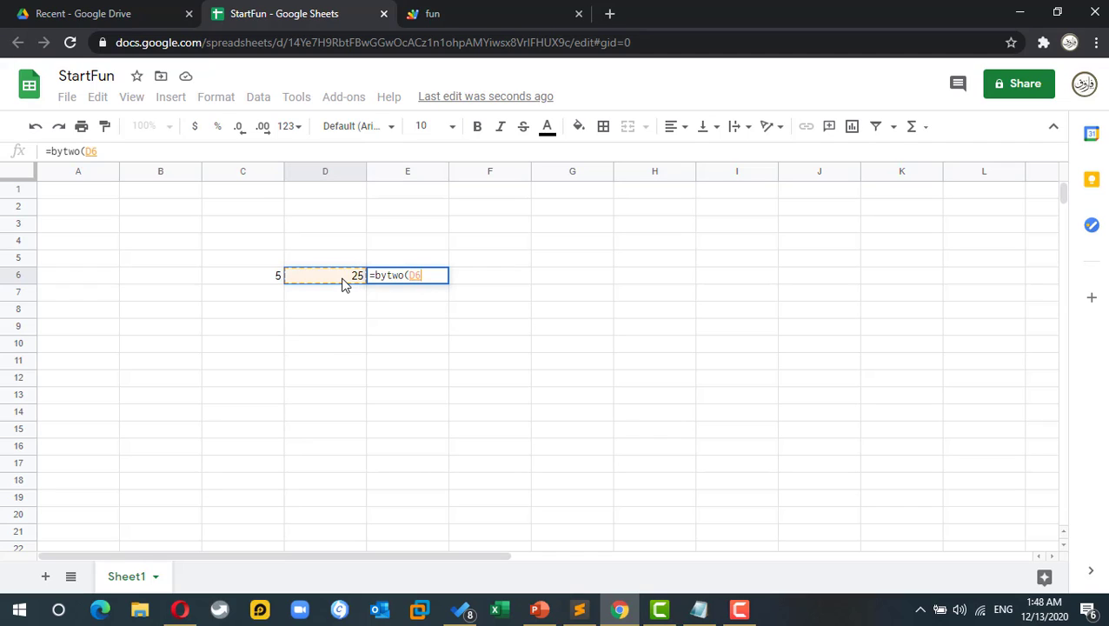
{"action": "key", "text": "enter"}
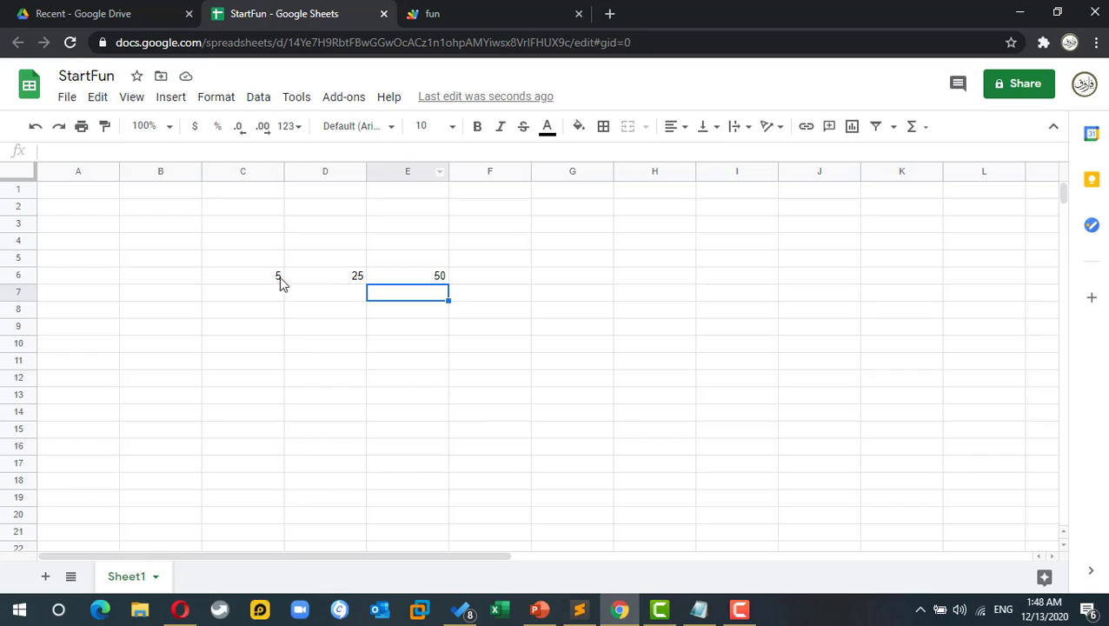
{"action": "mouse_move", "coordinate": [257, 360]}
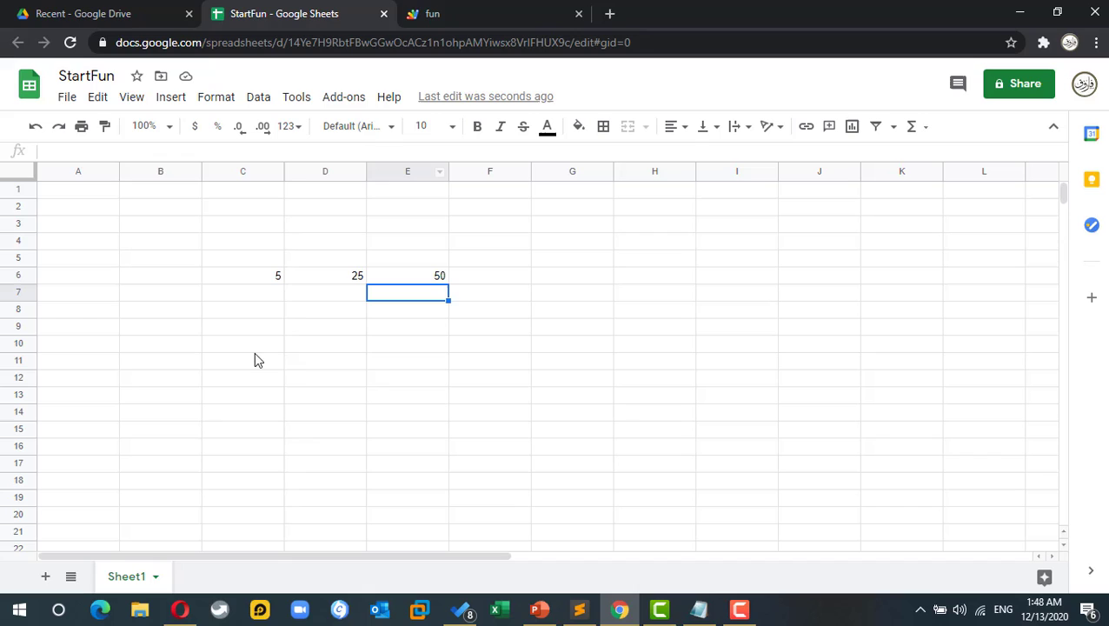
{"action": "mouse_move", "coordinate": [266, 281]}
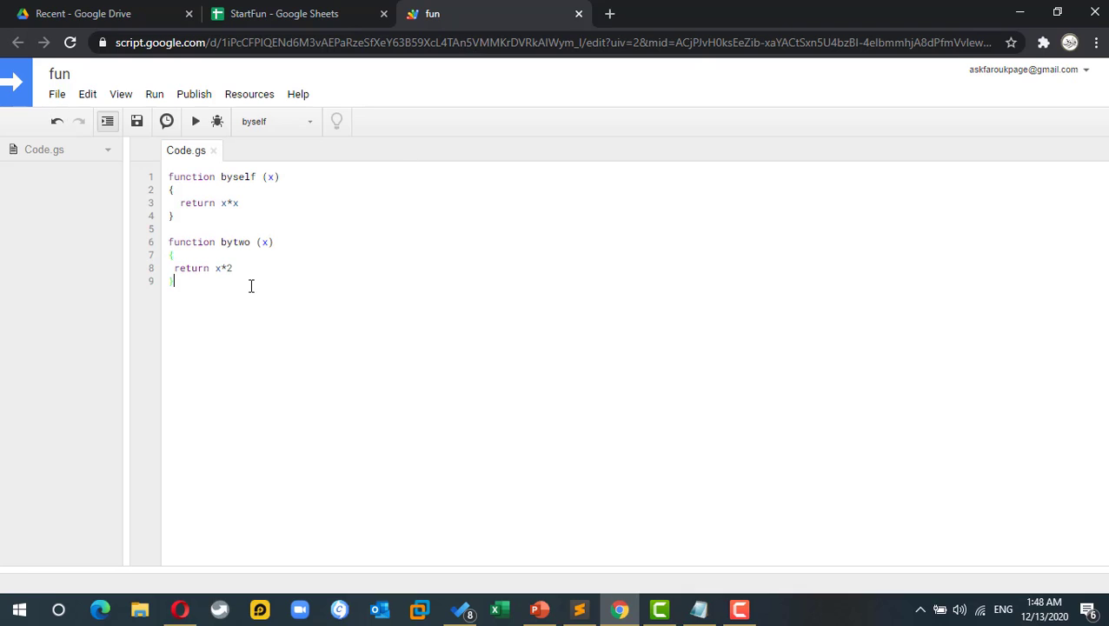
Type function byby(x, y) { return x*y } below bytwo, fixing typos along the way.
{"action": "type", "text": "}"}
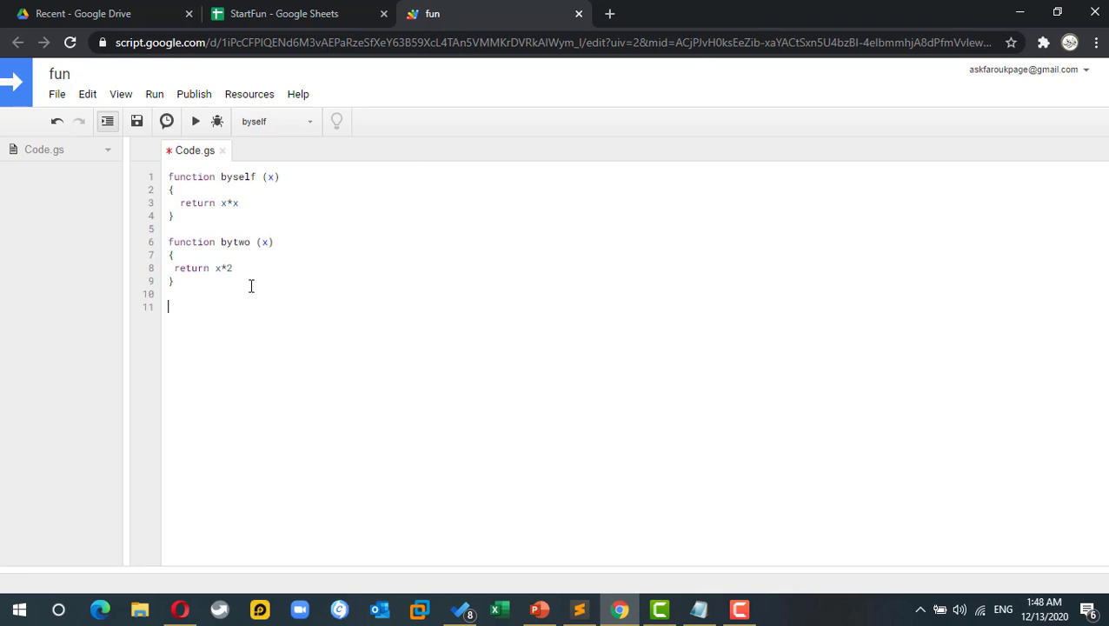
{"action": "type", "text": "funvtion"}
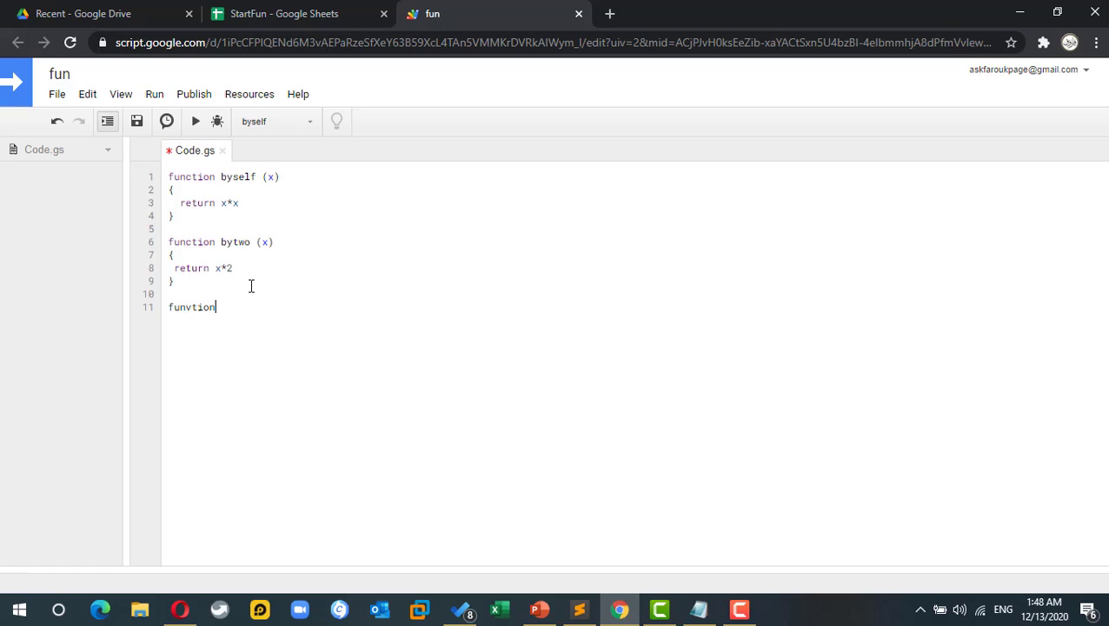
{"action": "key", "text": "BackSpace"}
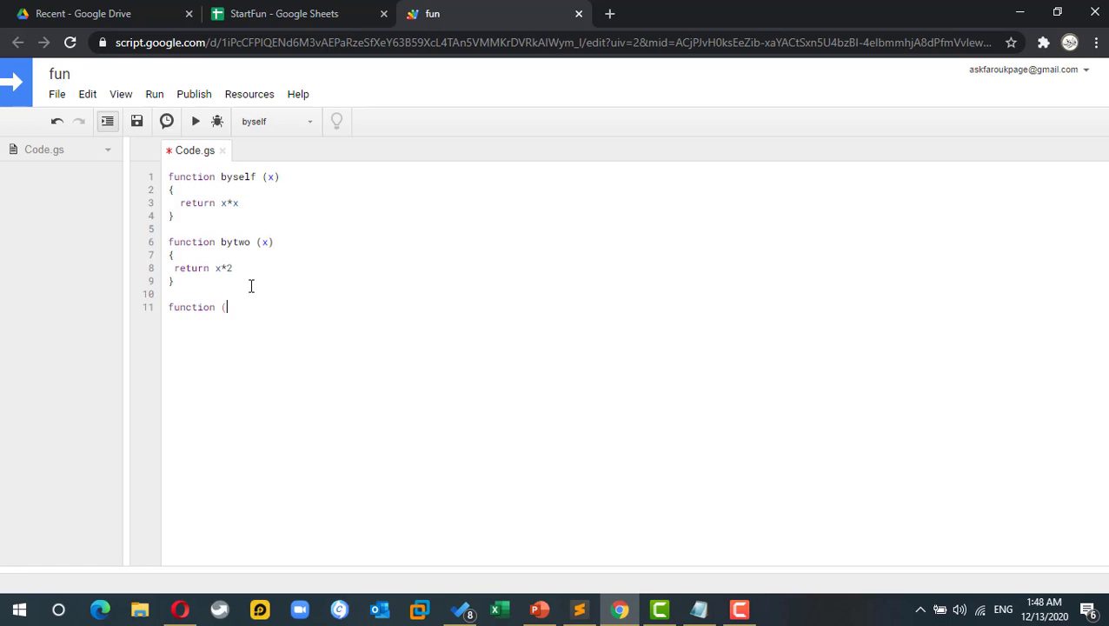
{"action": "type", "text": "x"}
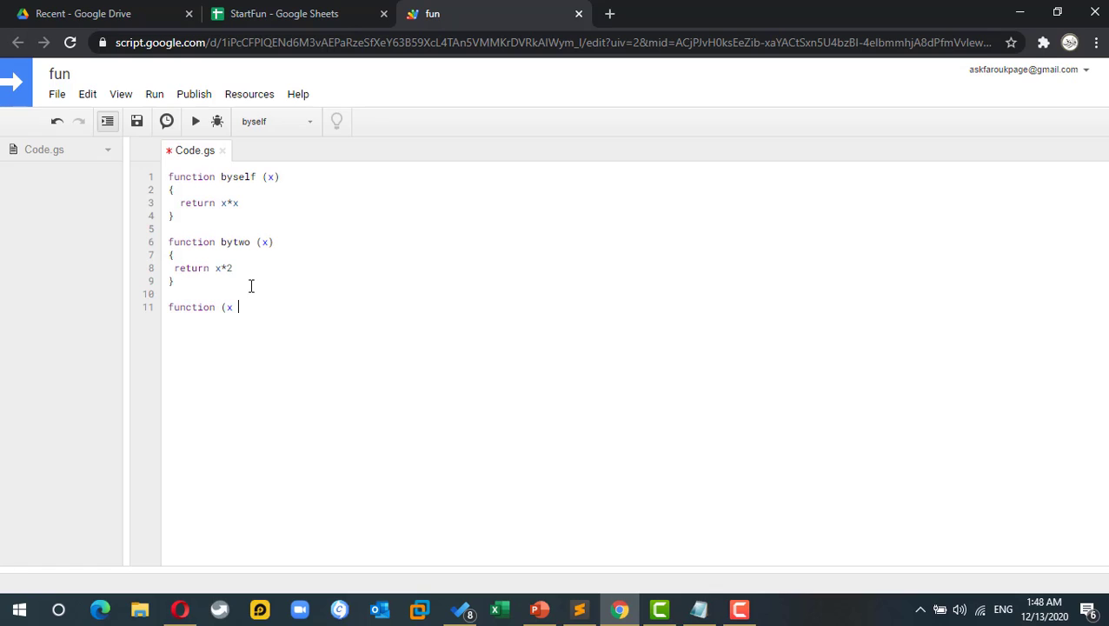
{"action": "type", "text": ", y)"}
{"action": "type", "text": "{"}
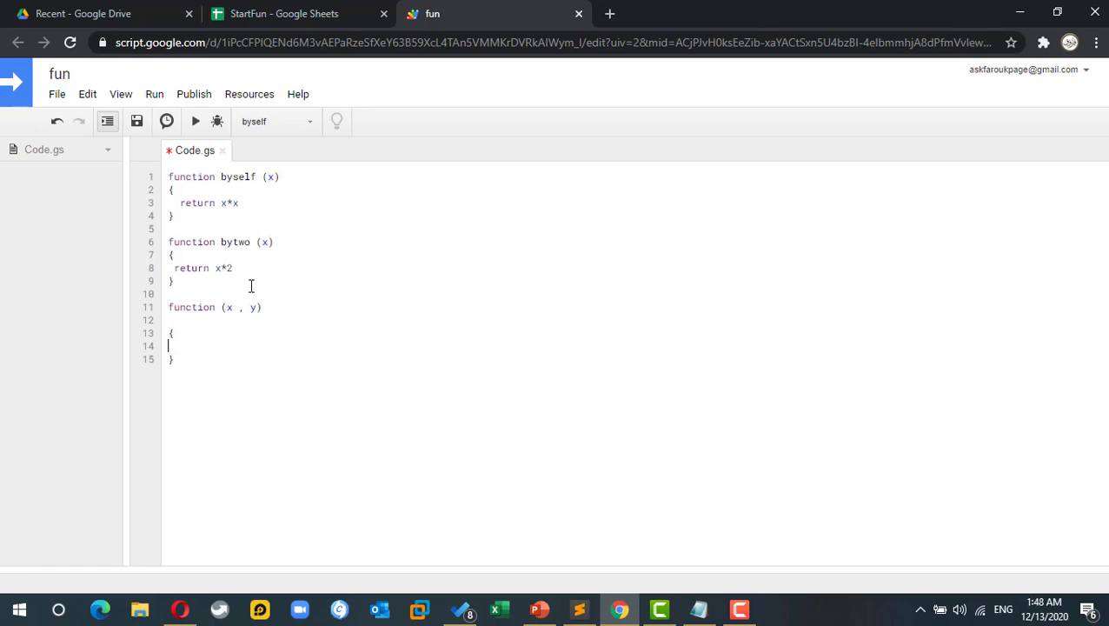
{"action": "type", "text": "retue"}
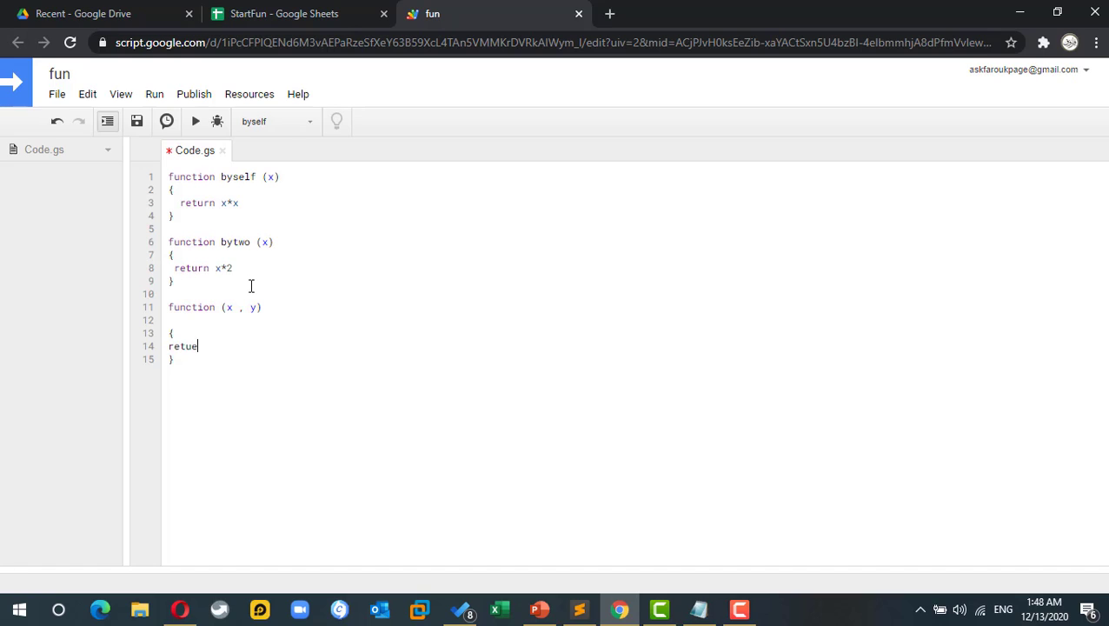
{"action": "key", "text": "Backspace"}
{"action": "type", "text": "rn x*"}
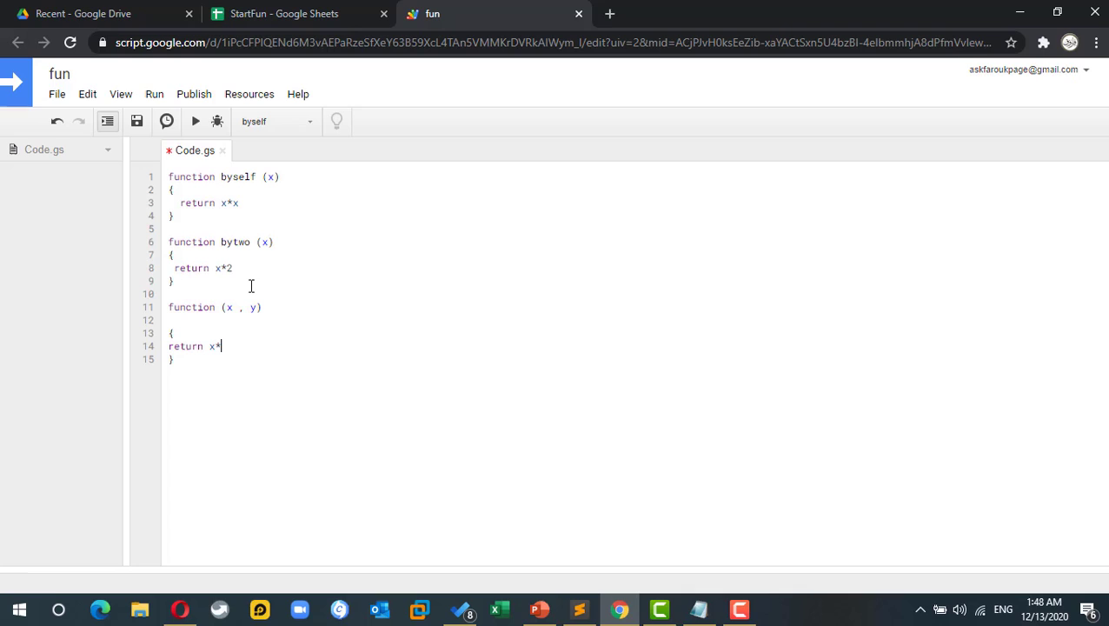
{"action": "type", "text": "y"}
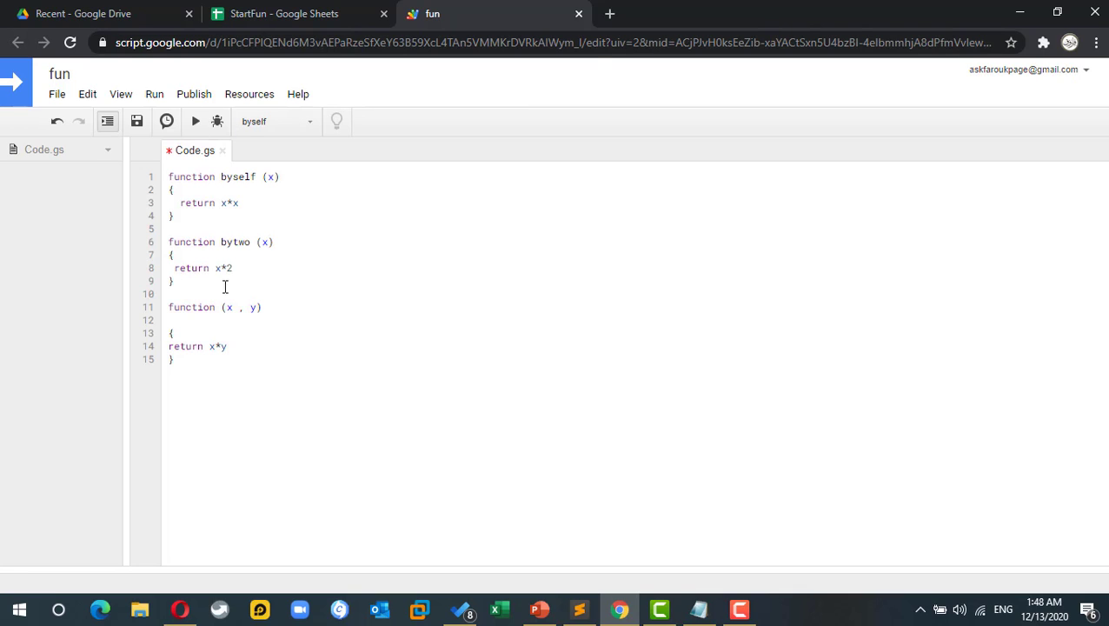
{"action": "type", "text": "byby"}
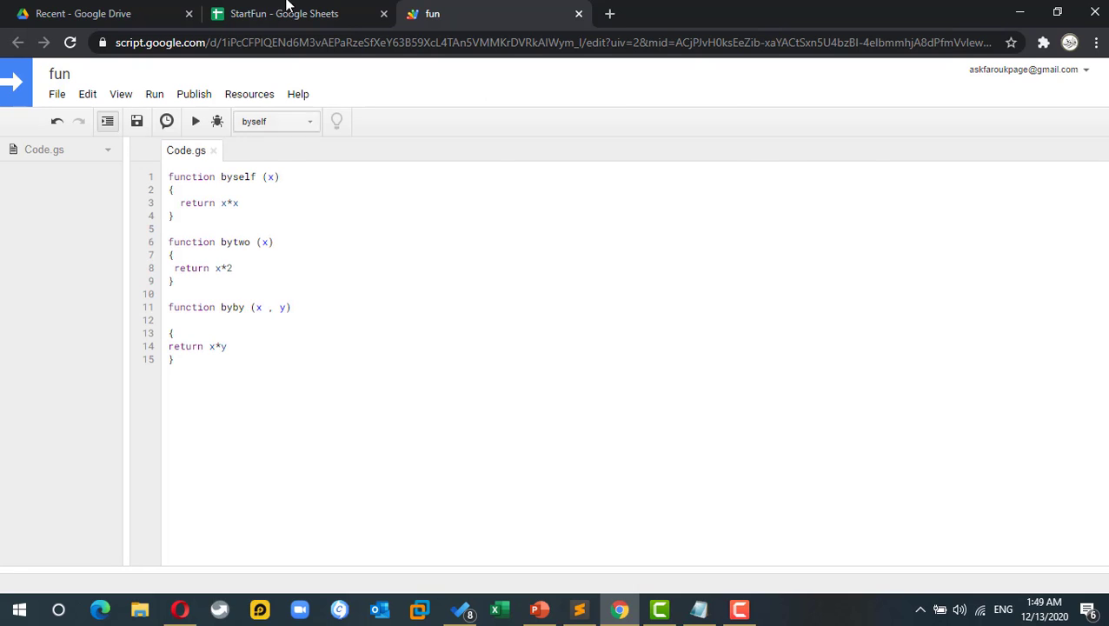
Enter =byby(C6, D6) in D12 of StartFun, returning 125.
{"action": "left_click", "coordinate": [284, 13]}
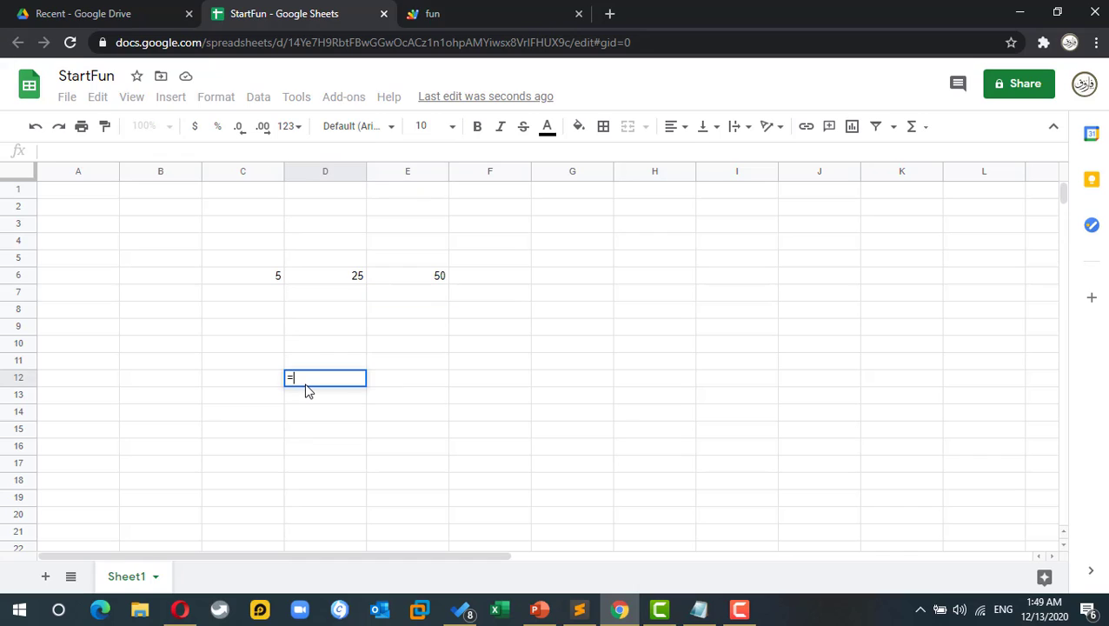
{"action": "type", "text": "byby"}
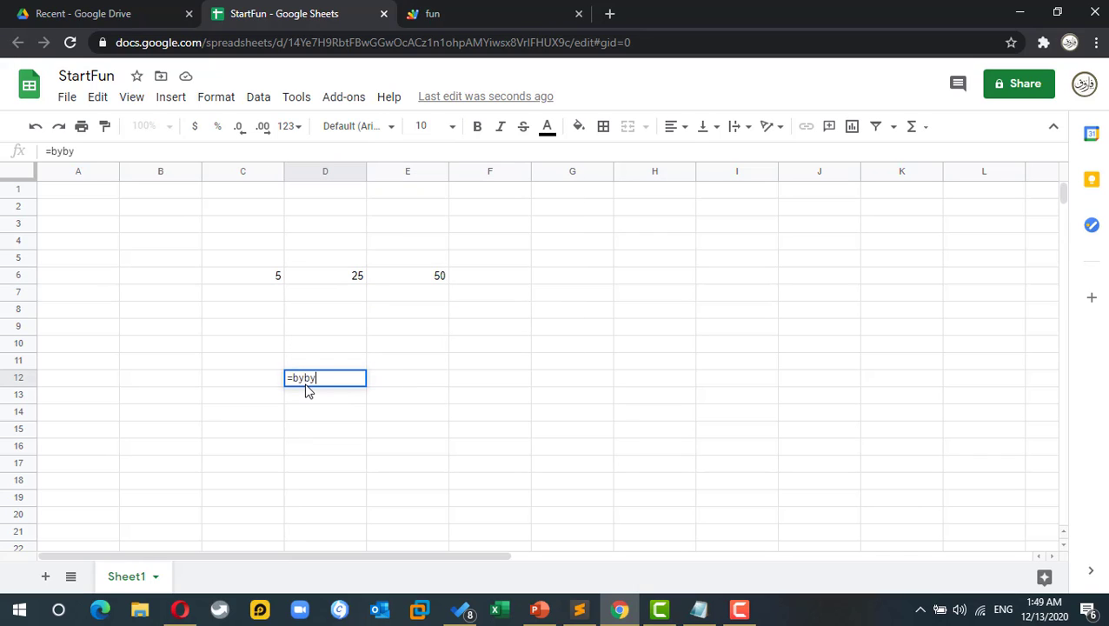
{"action": "left_click", "coordinate": [242, 275]}
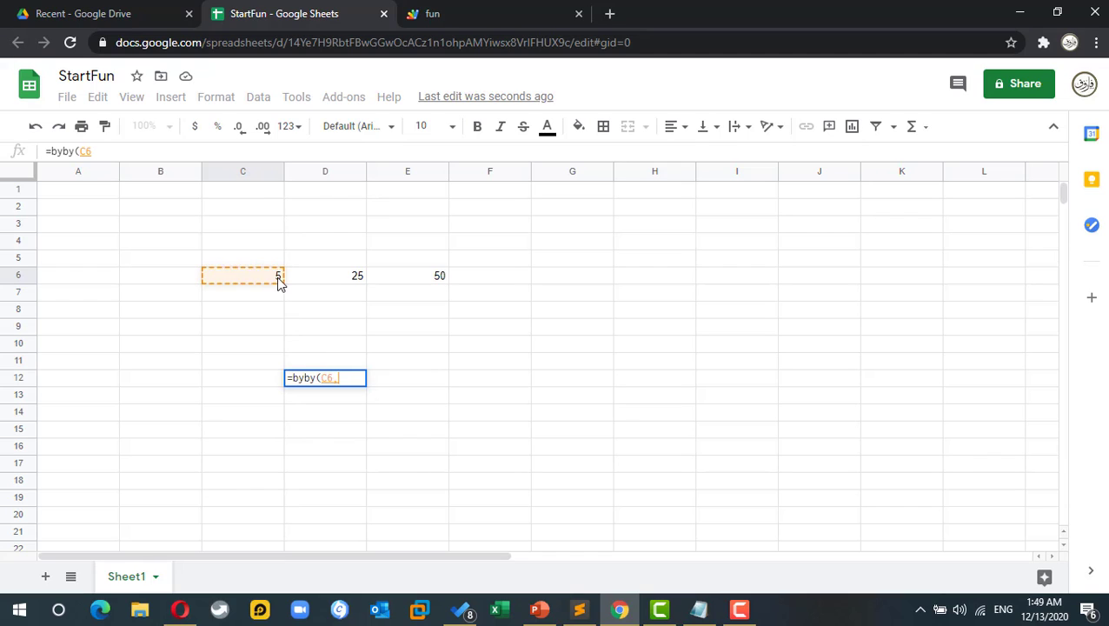
{"action": "key", "text": "enter"}
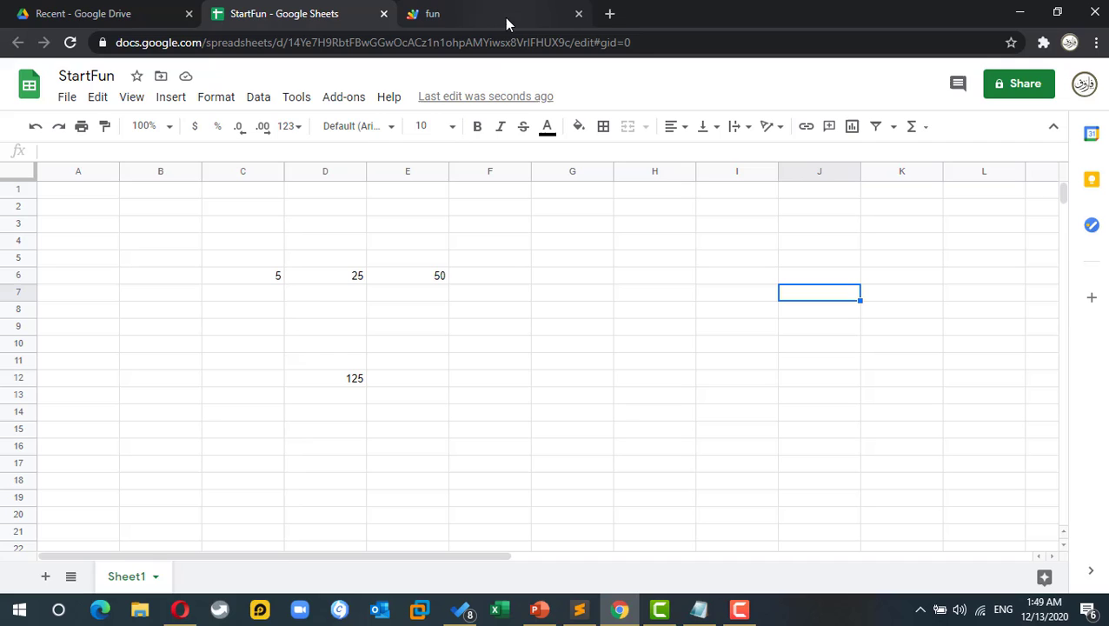
Start a sumofparts(start) function below byby in the fun script.
{"action": "left_click", "coordinate": [432, 13]}
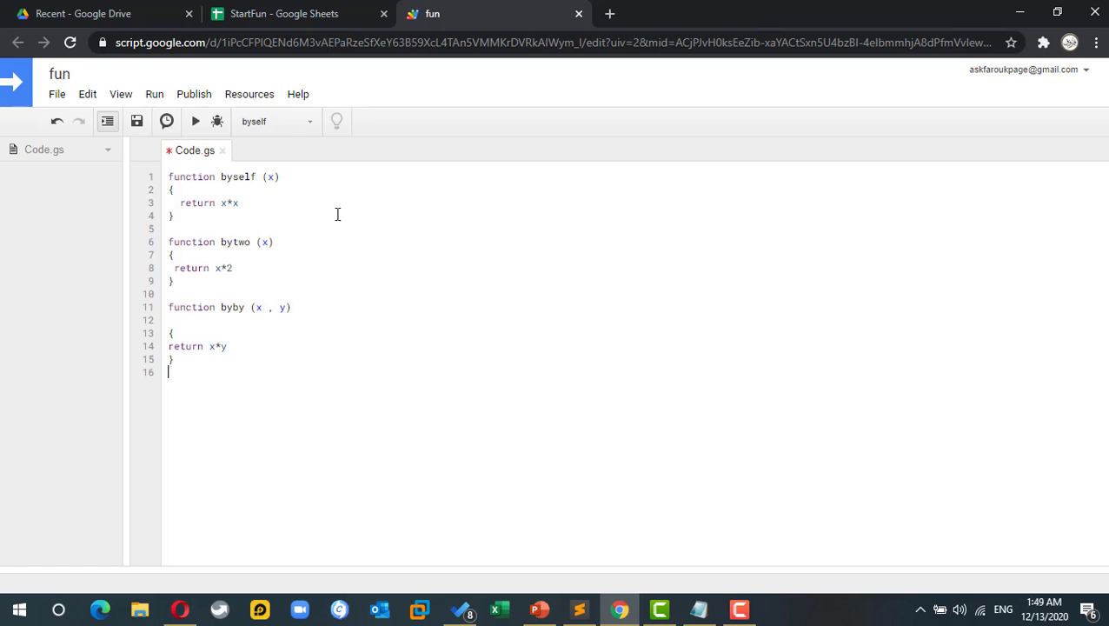
{"action": "type", "text": "functi"}
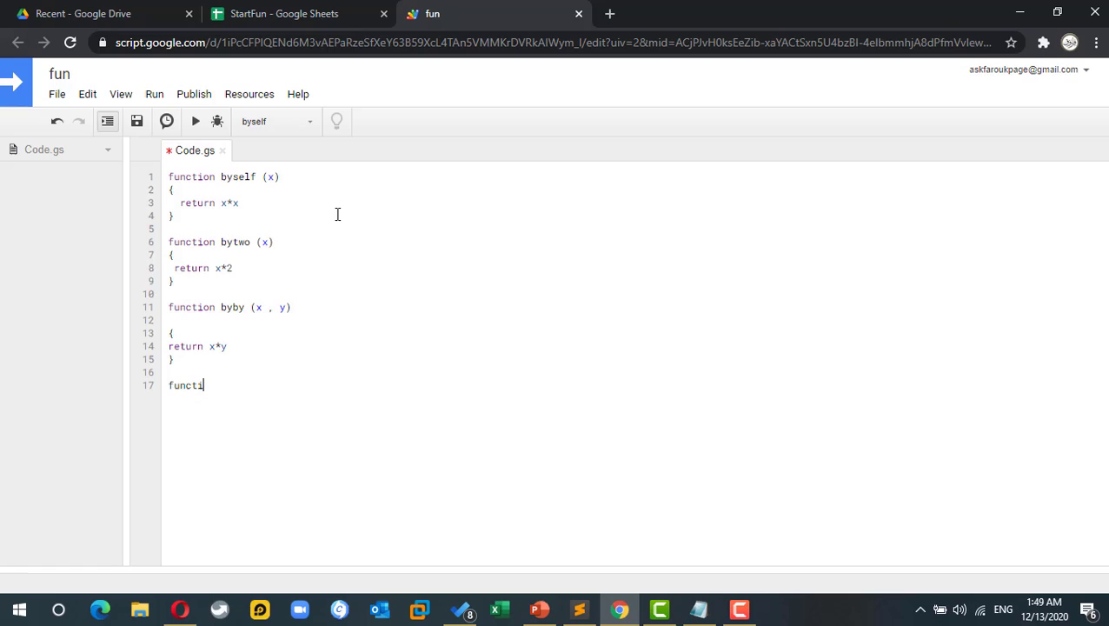
{"action": "type", "text": "on sumof"}
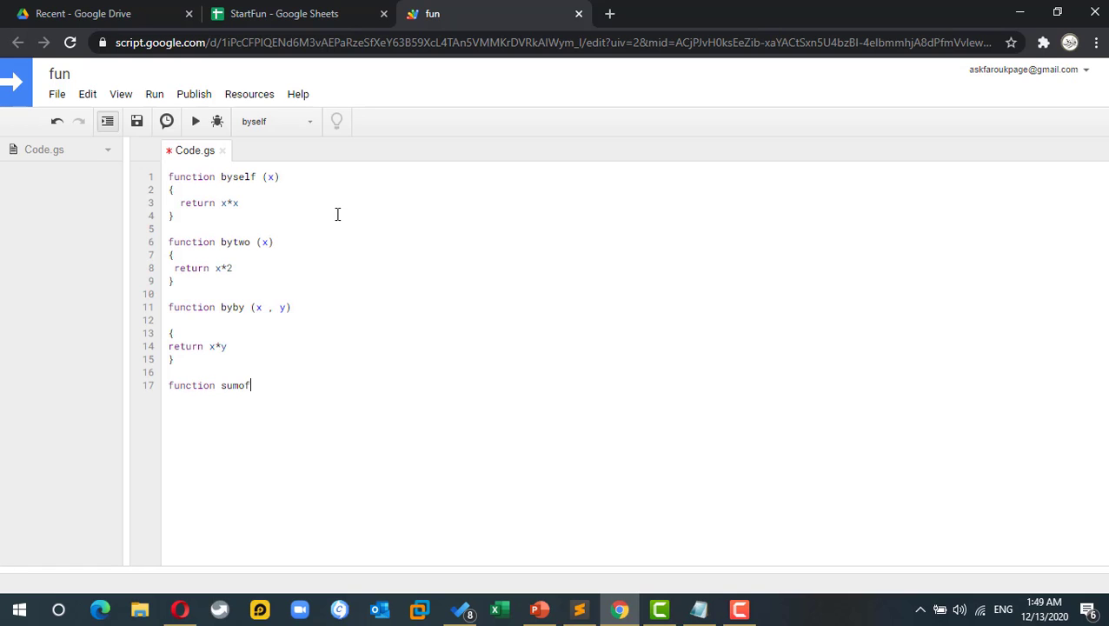
{"action": "type", "text": "parts"}
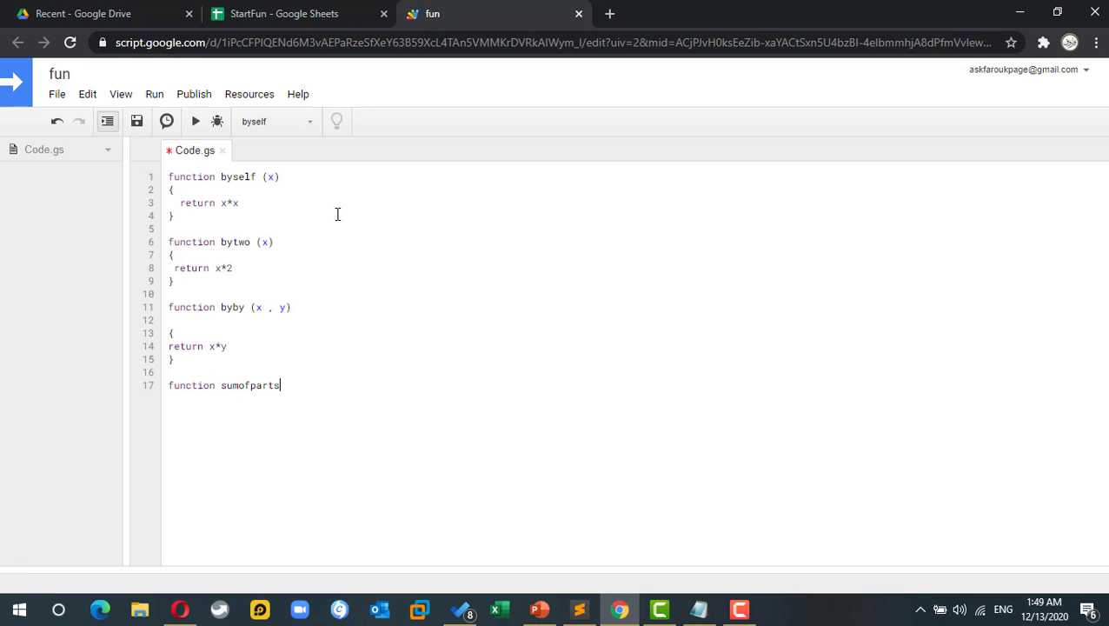
{"action": "type", "text": "("}
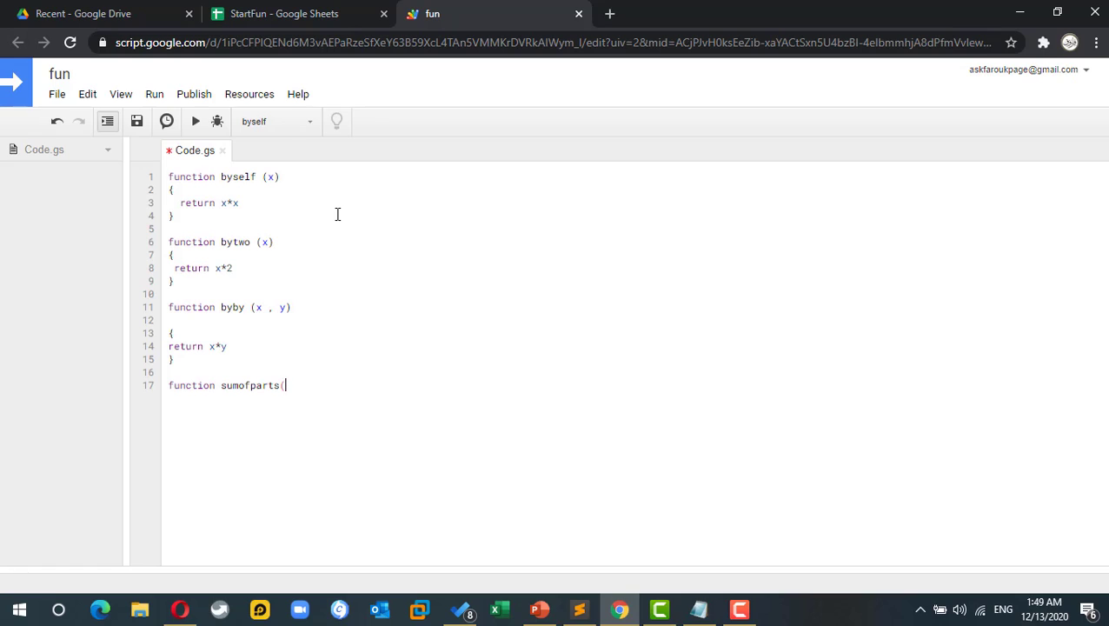
{"action": "type", "text": "start"}
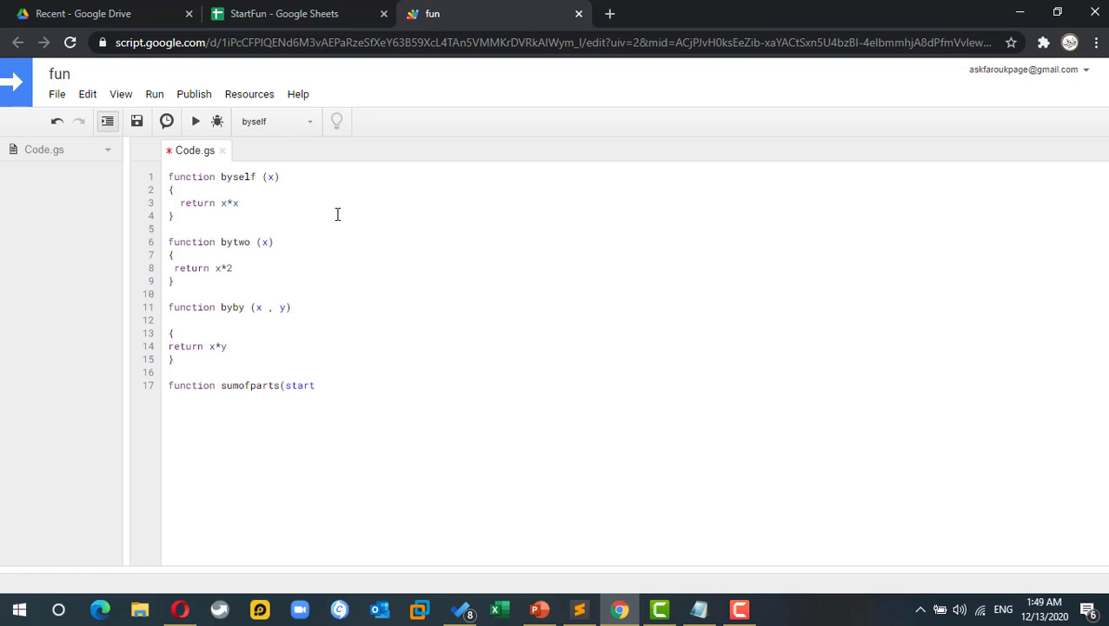
{"action": "type", "text": ")"}
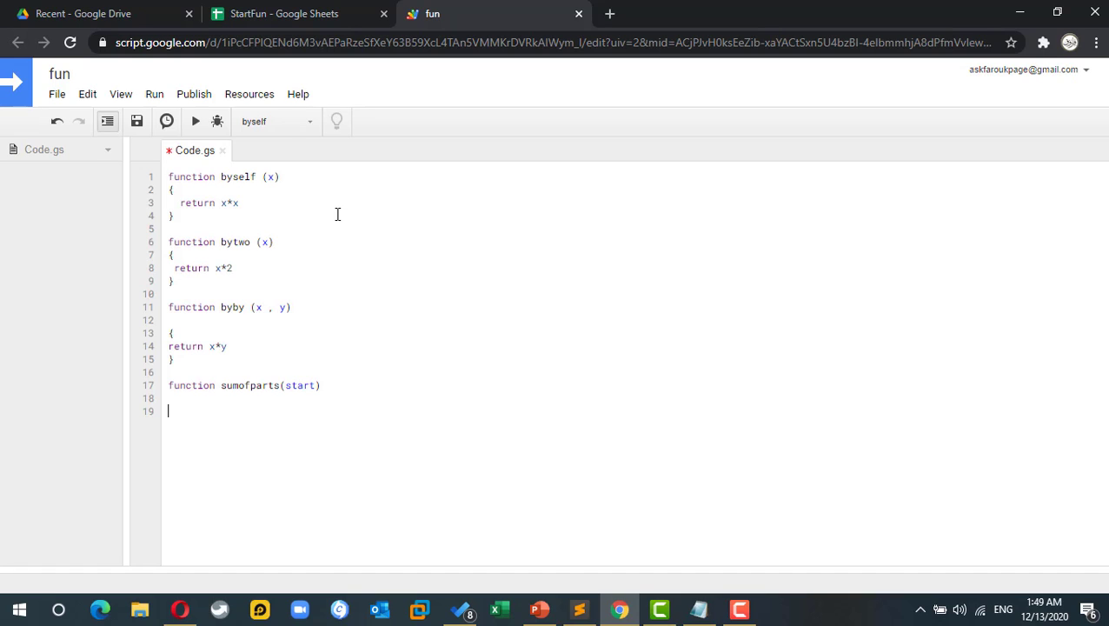
Add var result = 0; and begin the loop for (var x = 1.
{"action": "type", "text": "var result"}
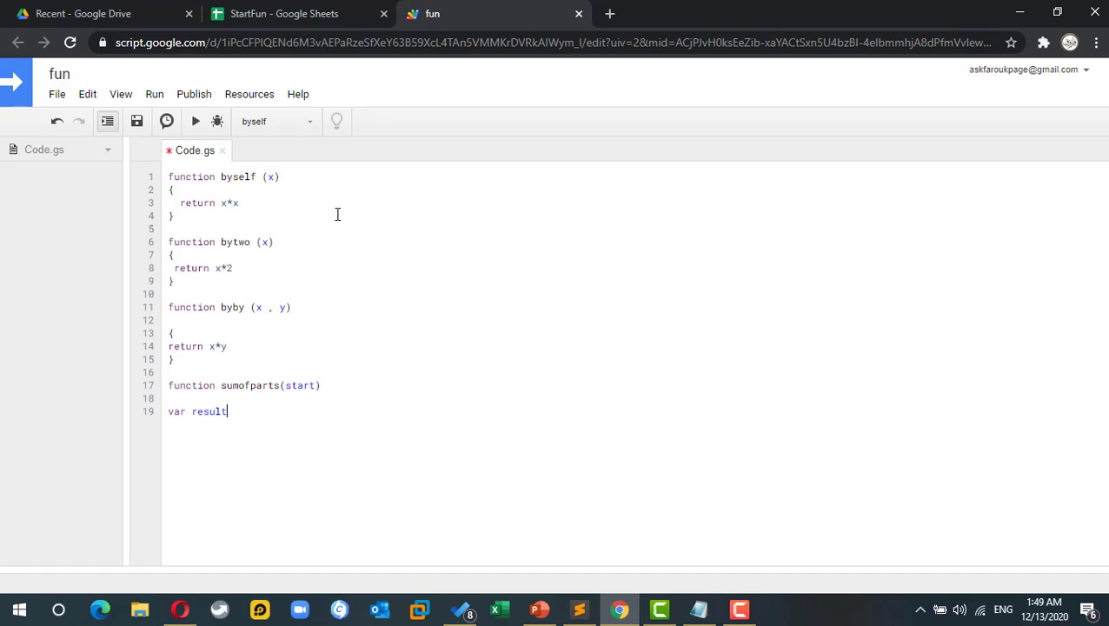
{"action": "type", "text": "= 0;"}
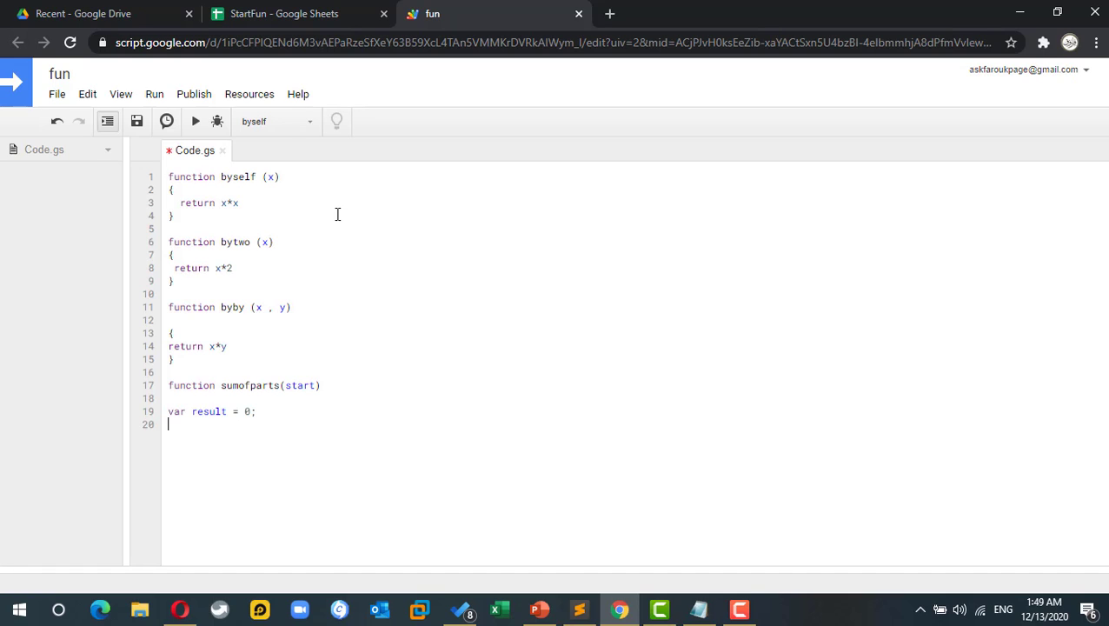
{"action": "type", "text": "for"}
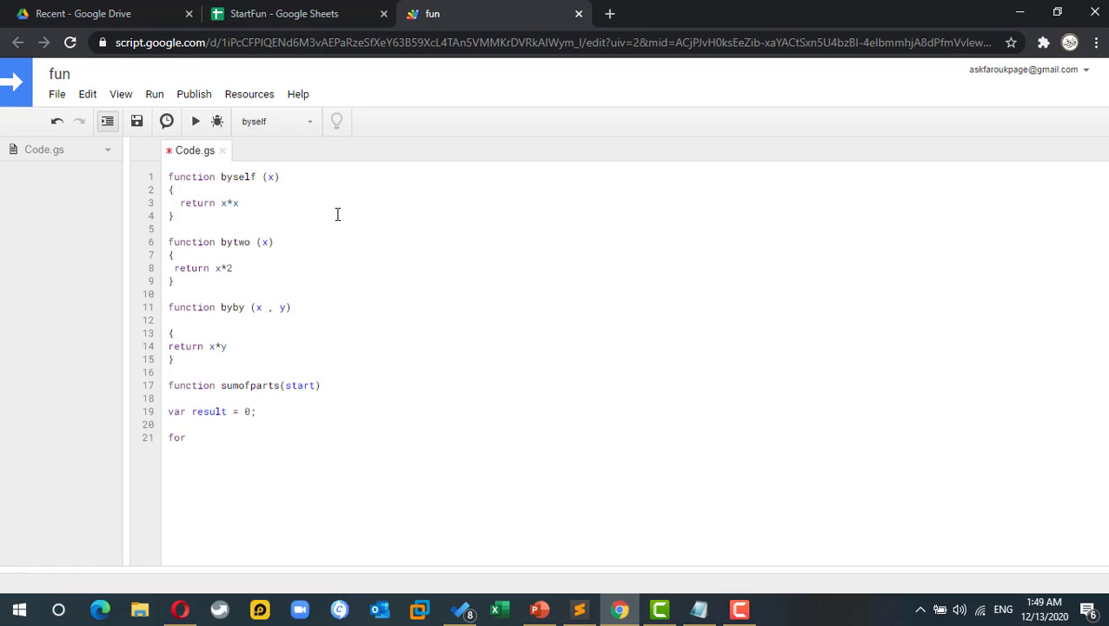
{"action": "type", "text": "("}
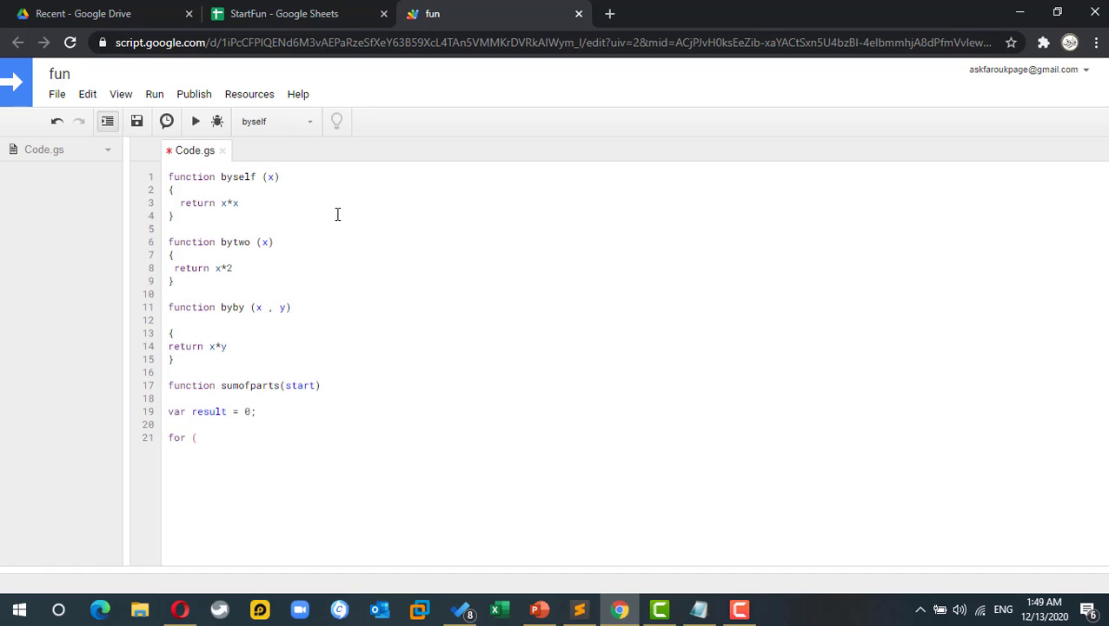
{"action": "type", "text": "var x"}
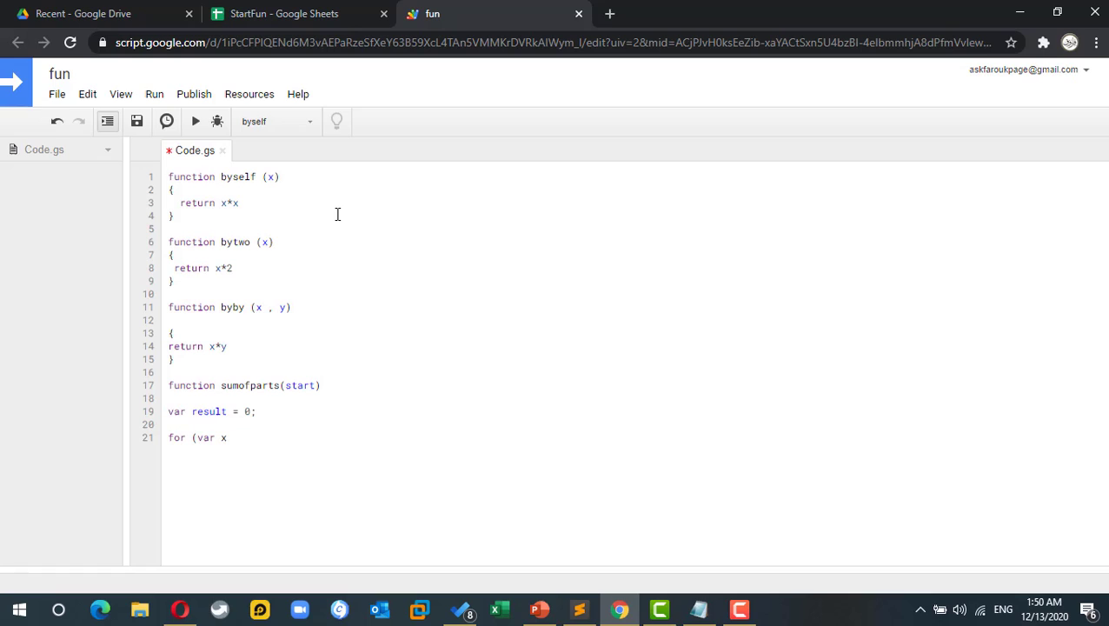
{"action": "type", "text": "= 1"}
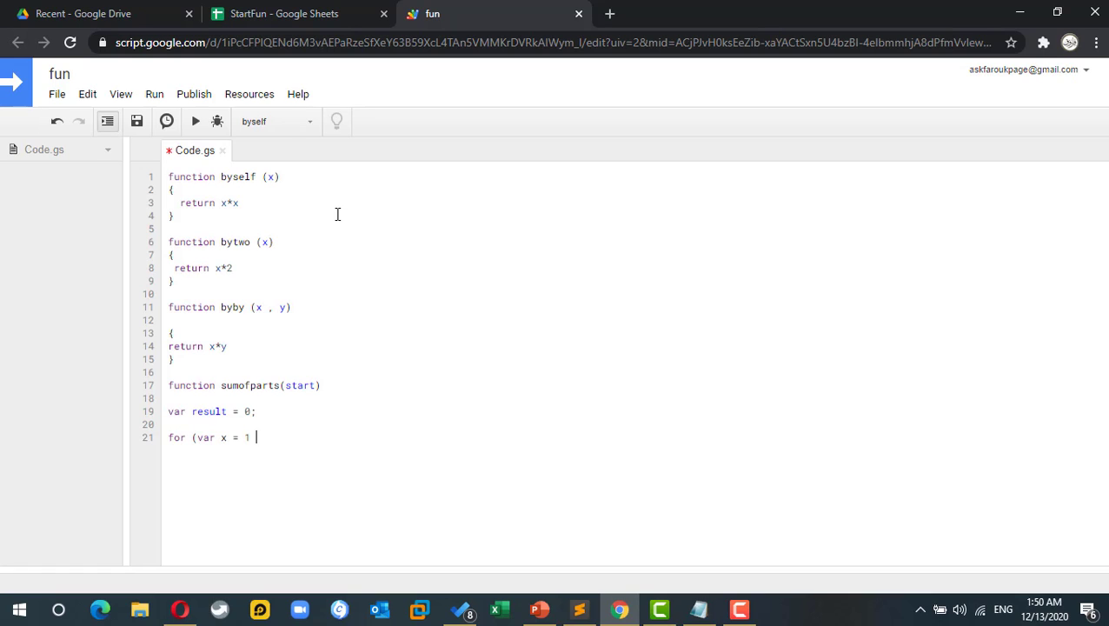
{"action": "type", "text": ","}
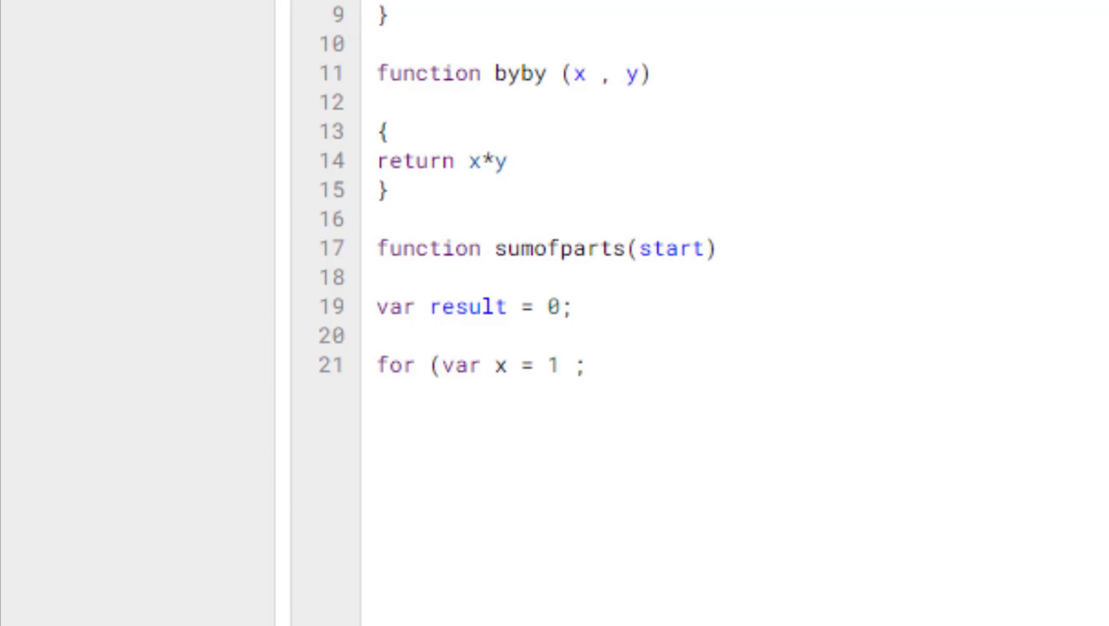
Complete the loop header for (var x = 1; x <= start; x=x+1) in sumofparts.
{"action": "type", "text": "x"}
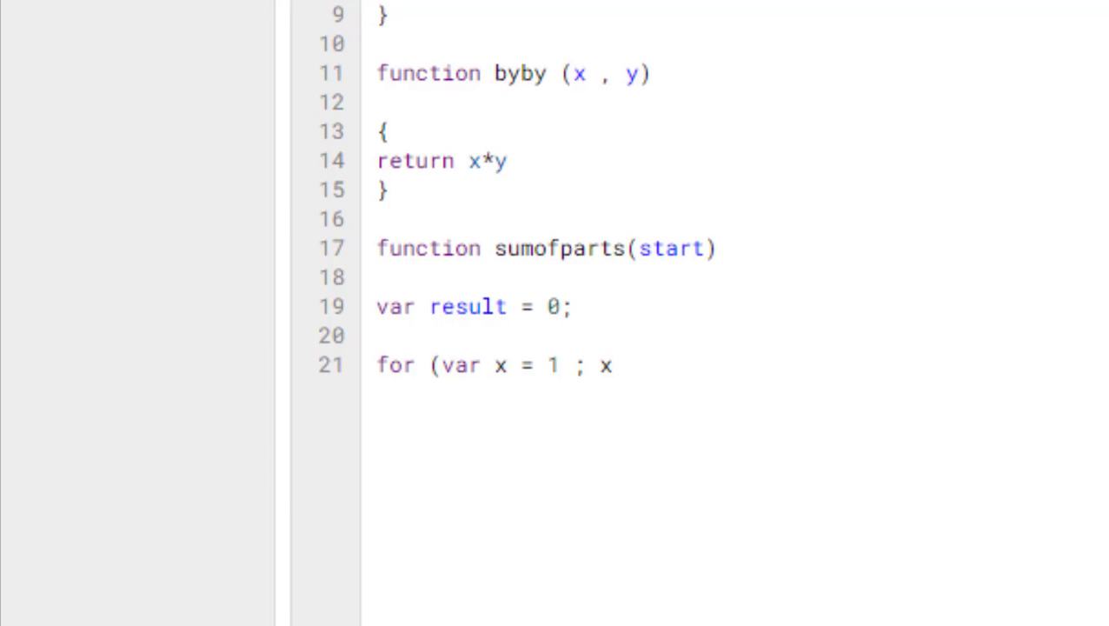
{"action": "type", "text": "<="}
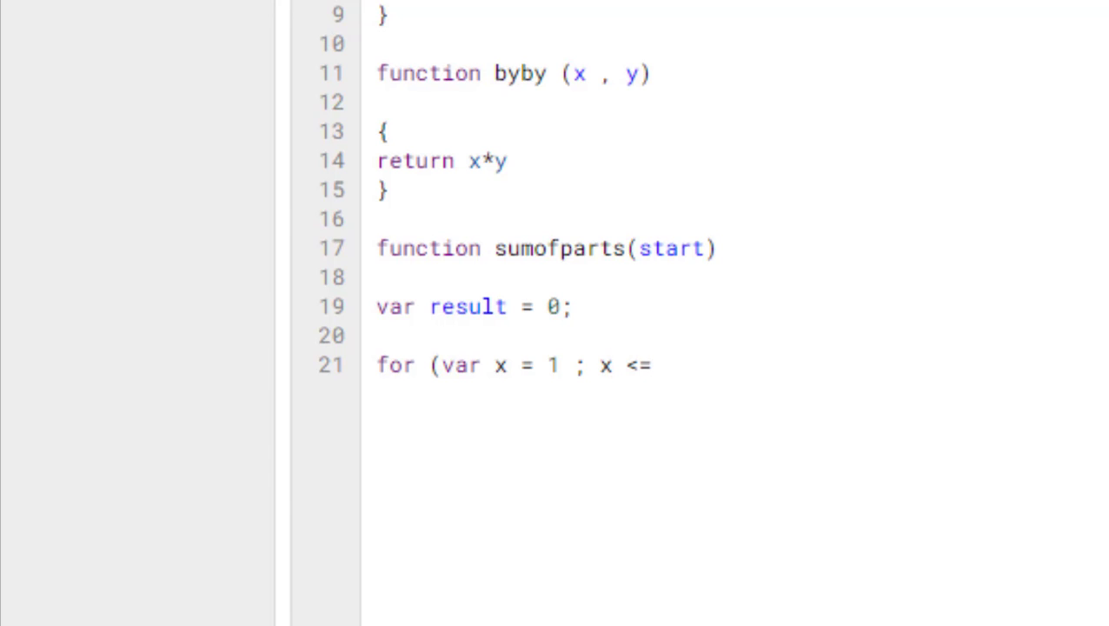
{"action": "type", "text": "start"}
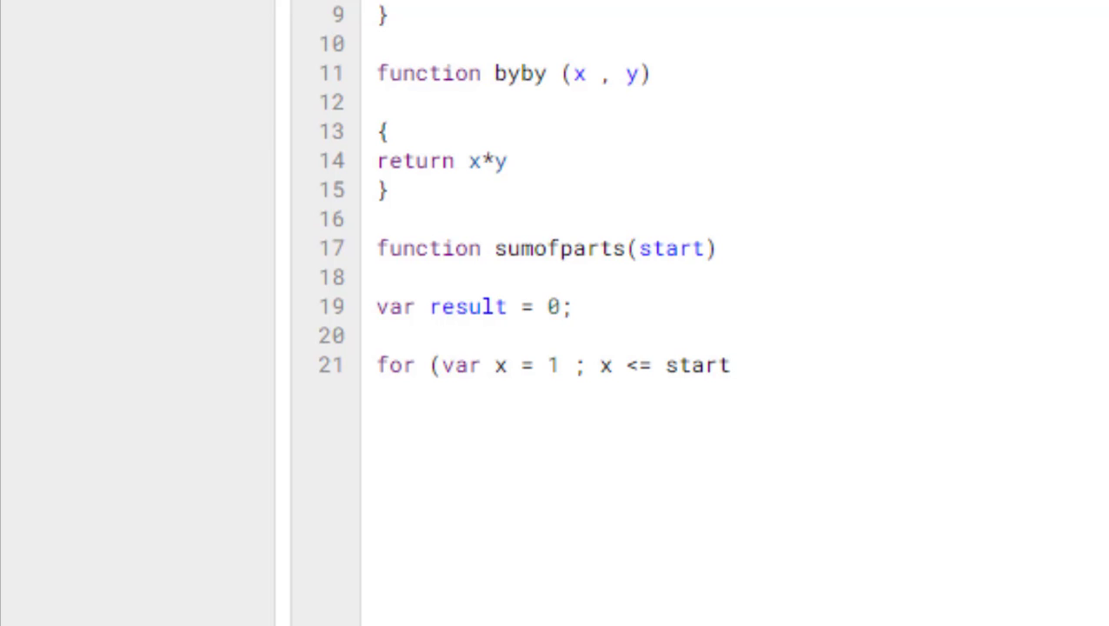
{"action": "left_click", "coordinate": [673, 364]}
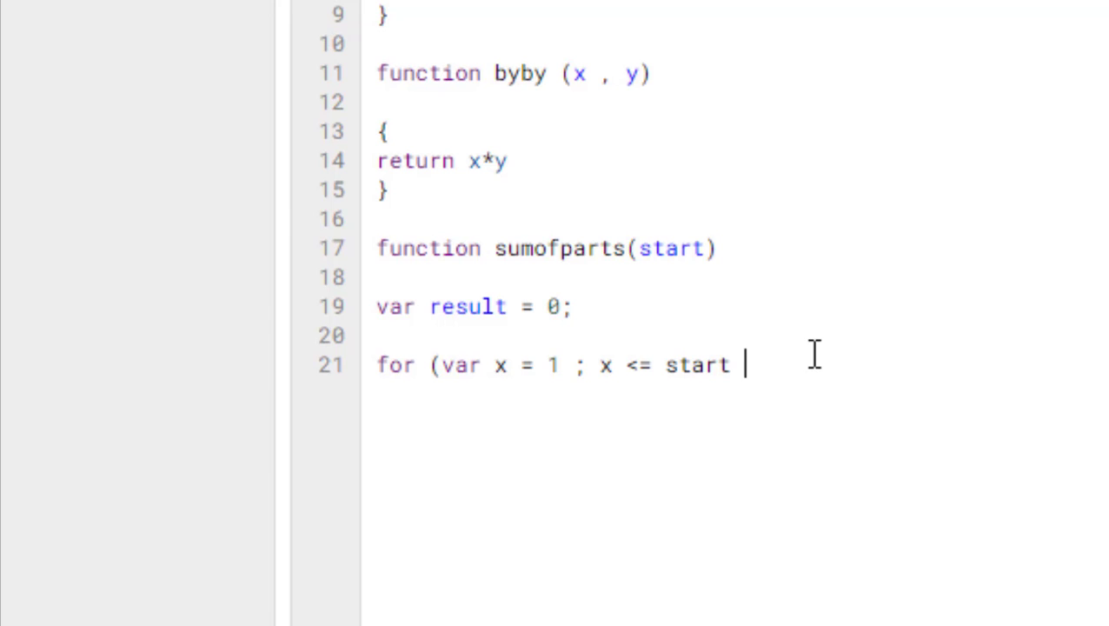
{"action": "type", "text": "; x"}
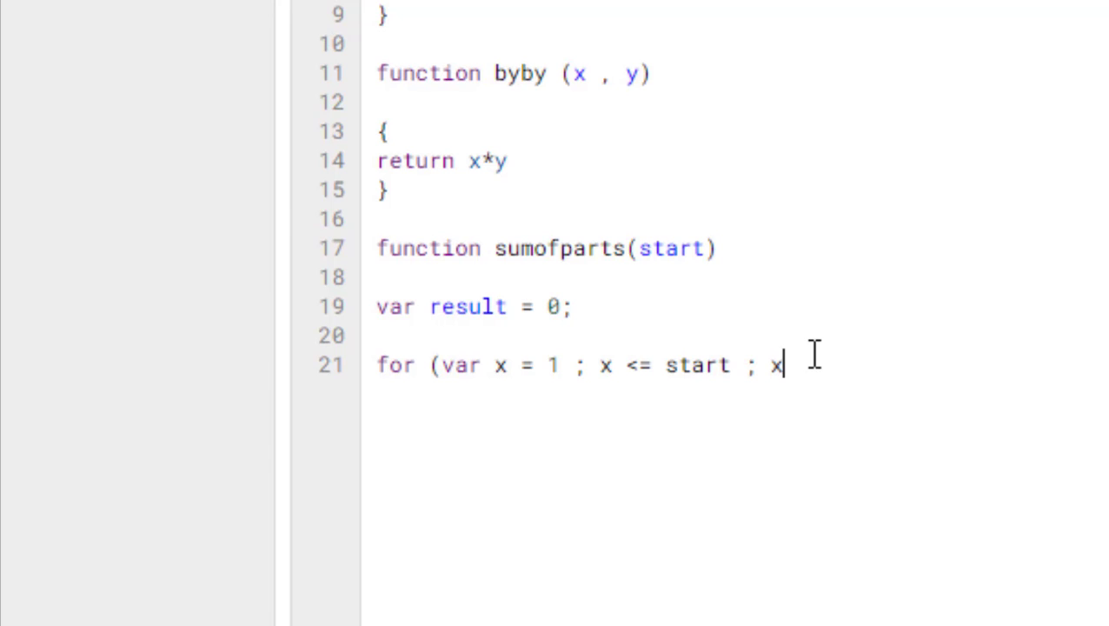
{"action": "type", "text": "=x+1)"}
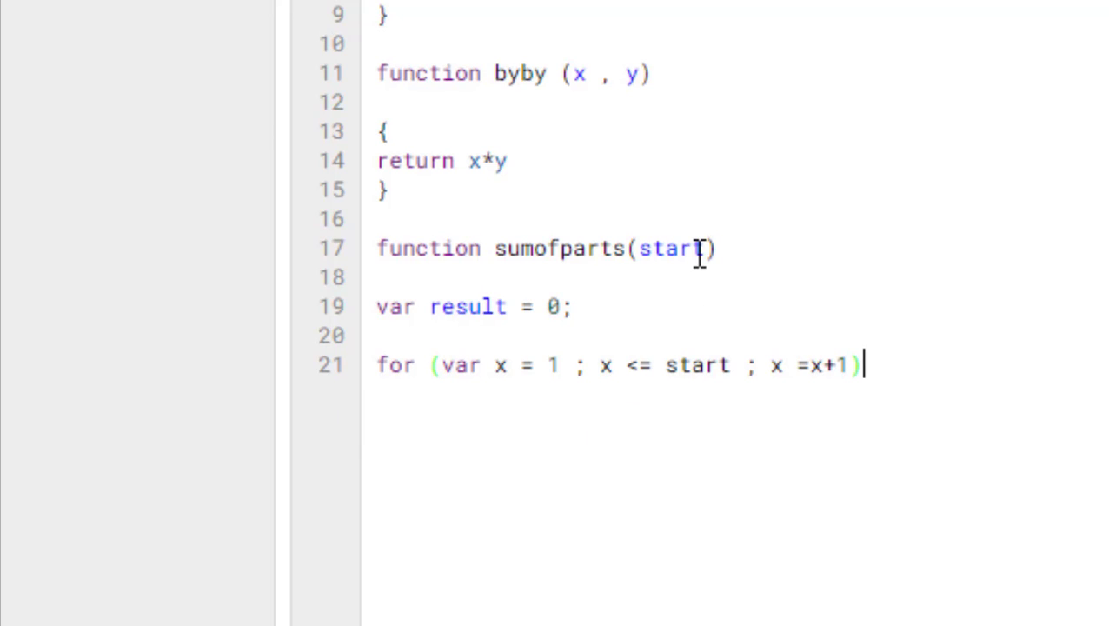
{"action": "mouse_move", "coordinate": [929, 345]}
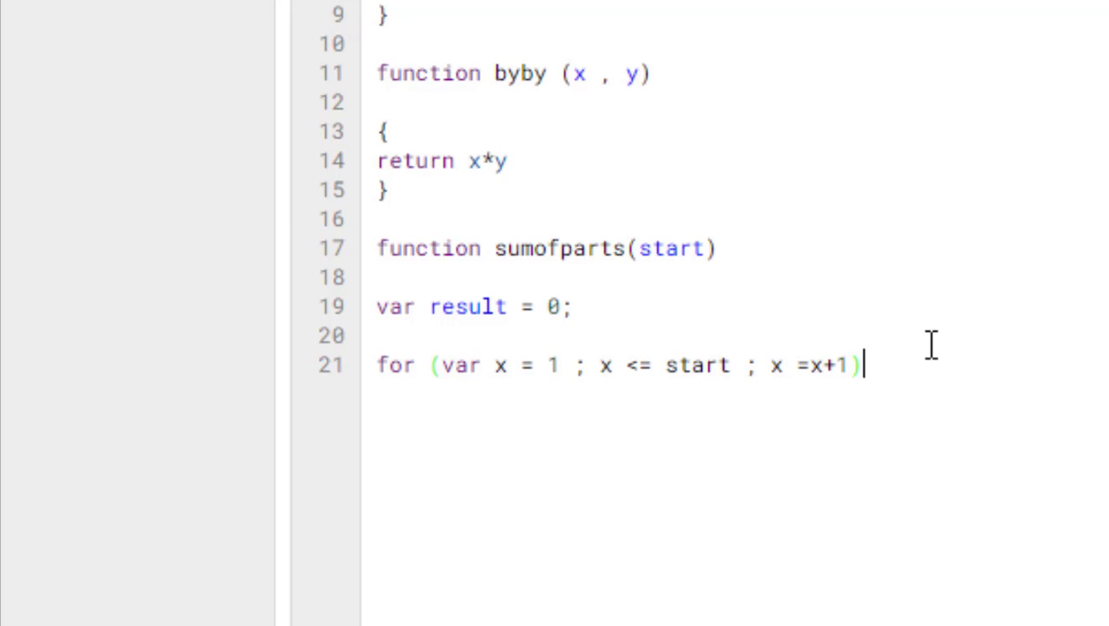
Add opening and closing braces for the loop and the function.
{"action": "key", "text": "enter"}
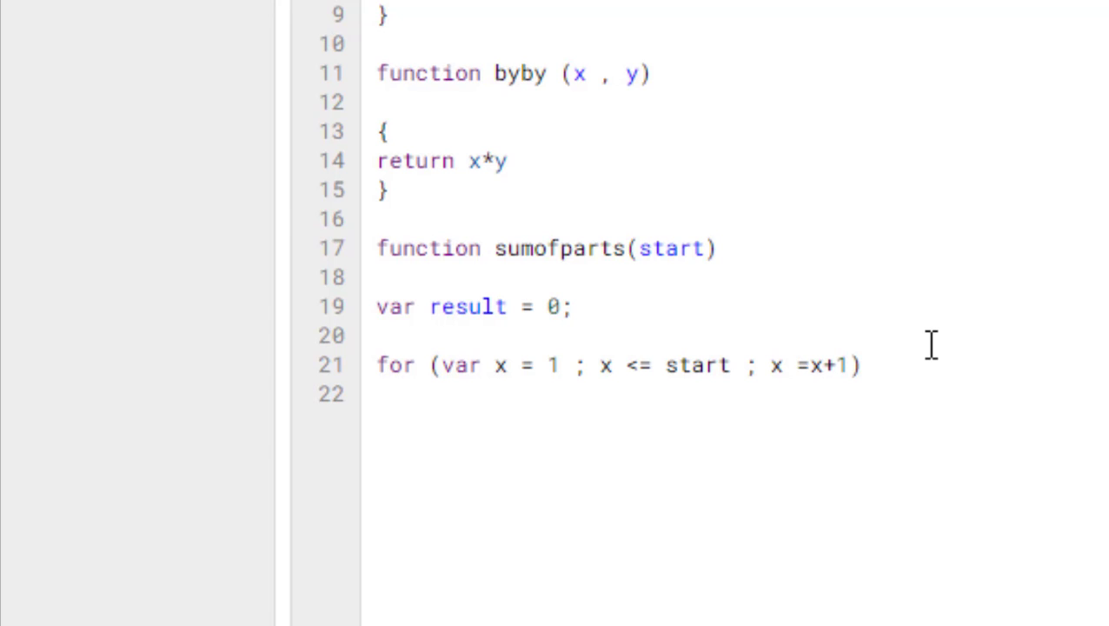
{"action": "type", "text": "{"}
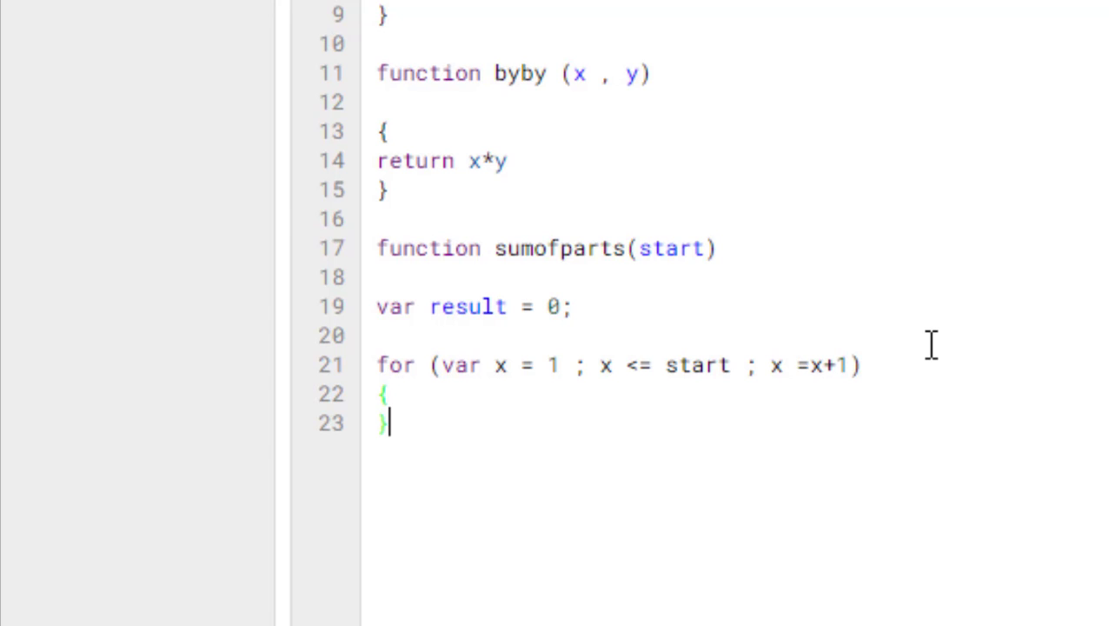
{"action": "mouse_move", "coordinate": [426, 282]}
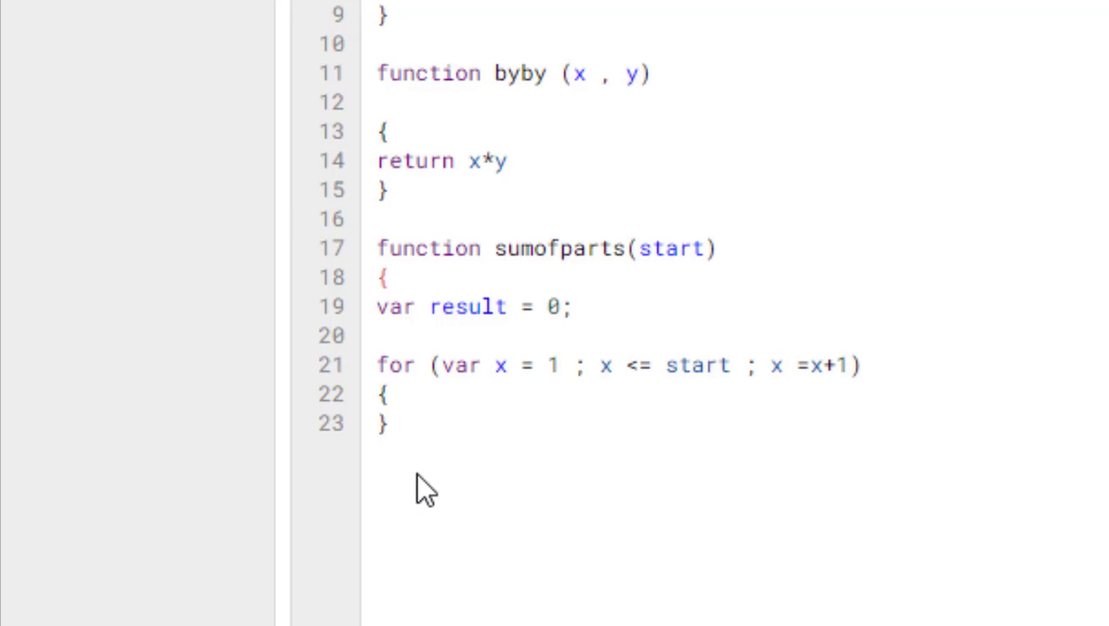
{"action": "type", "text": "}"}
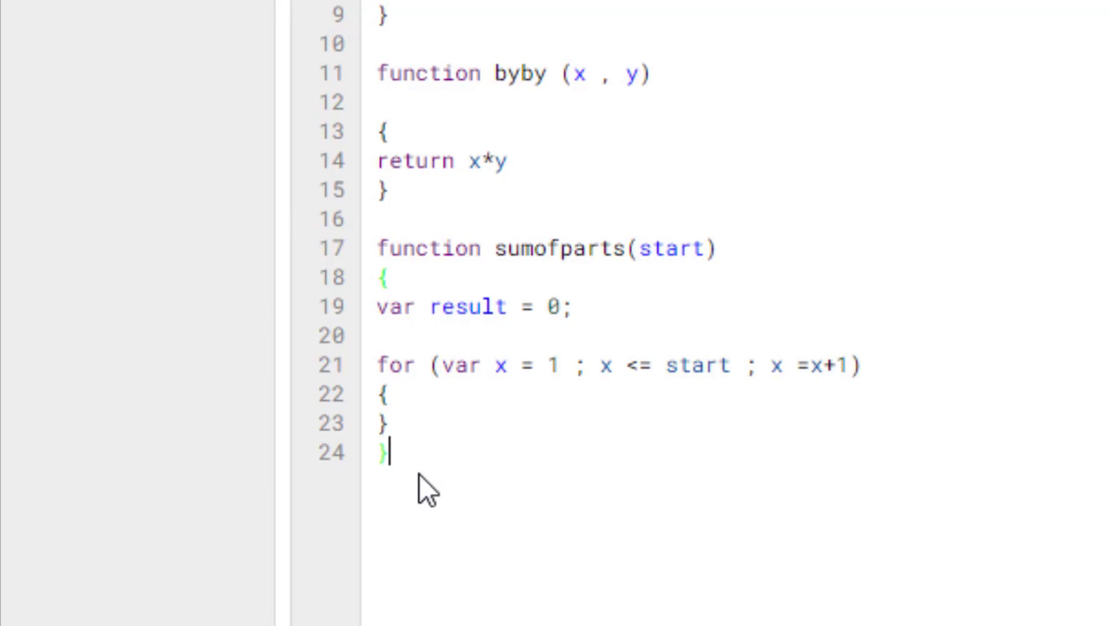
{"action": "left_click", "coordinate": [389, 394]}
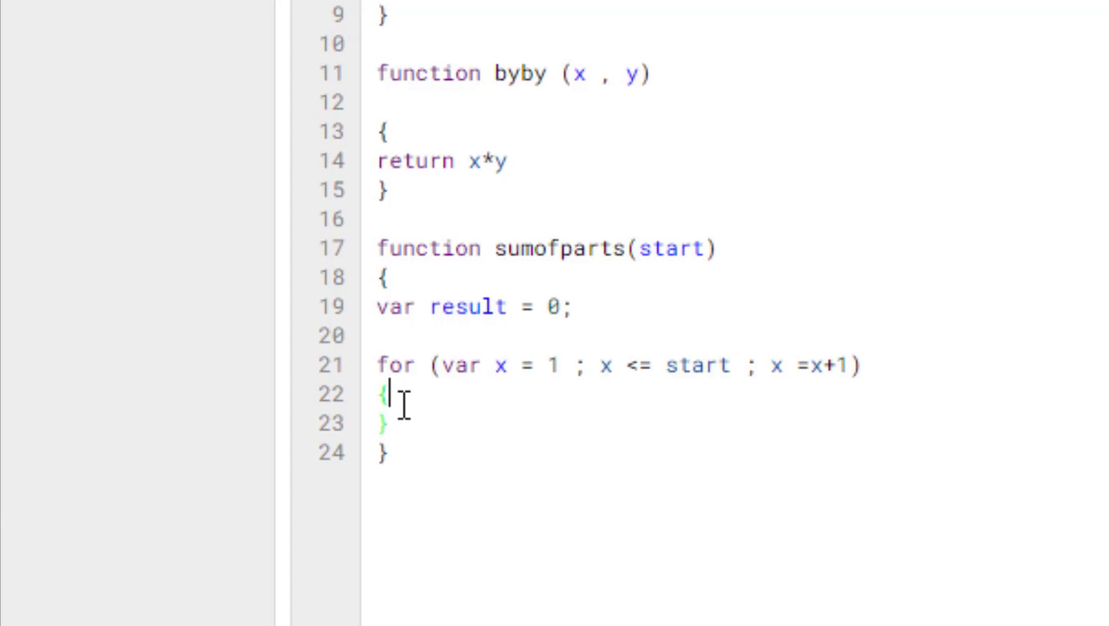
Add result = result + x inside the loop body.
{"action": "type", "text": "res"}
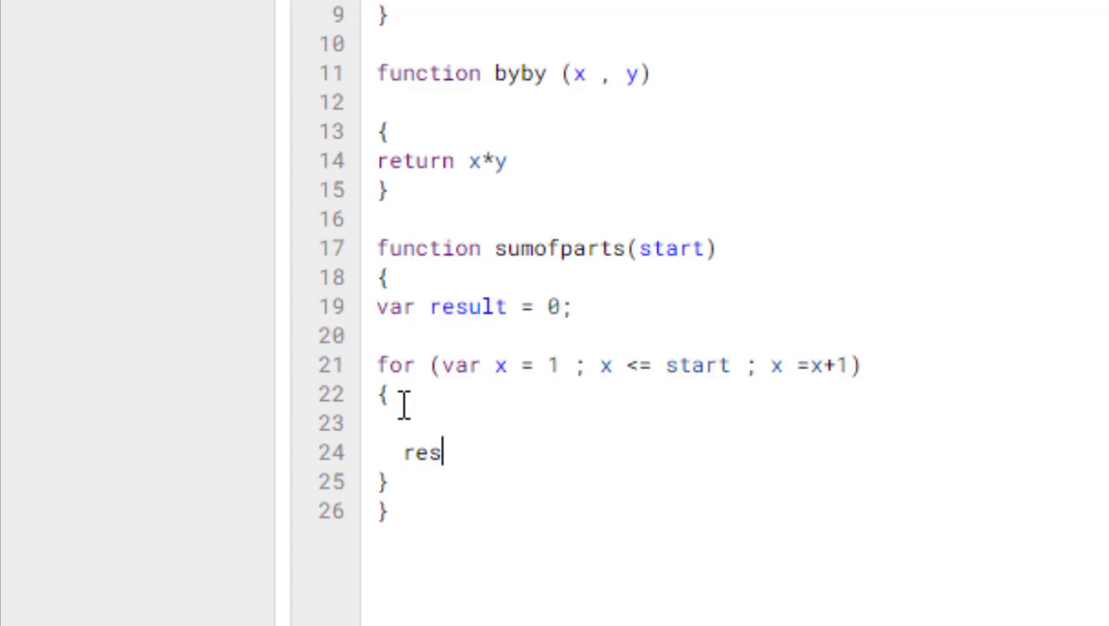
{"action": "type", "text": "ult = r"}
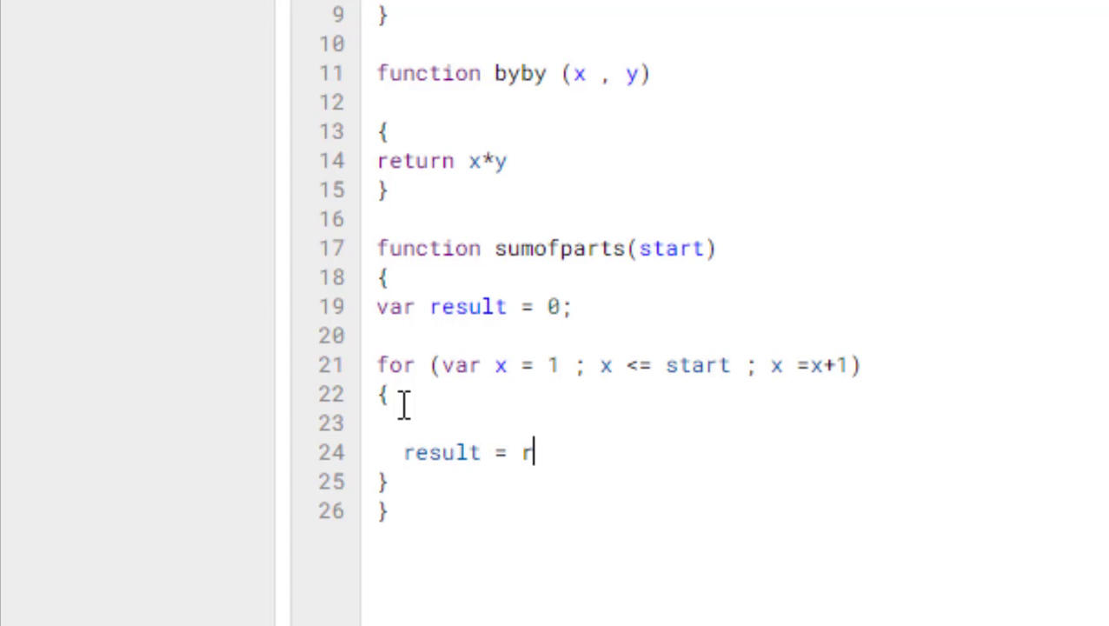
{"action": "type", "text": "esult +"}
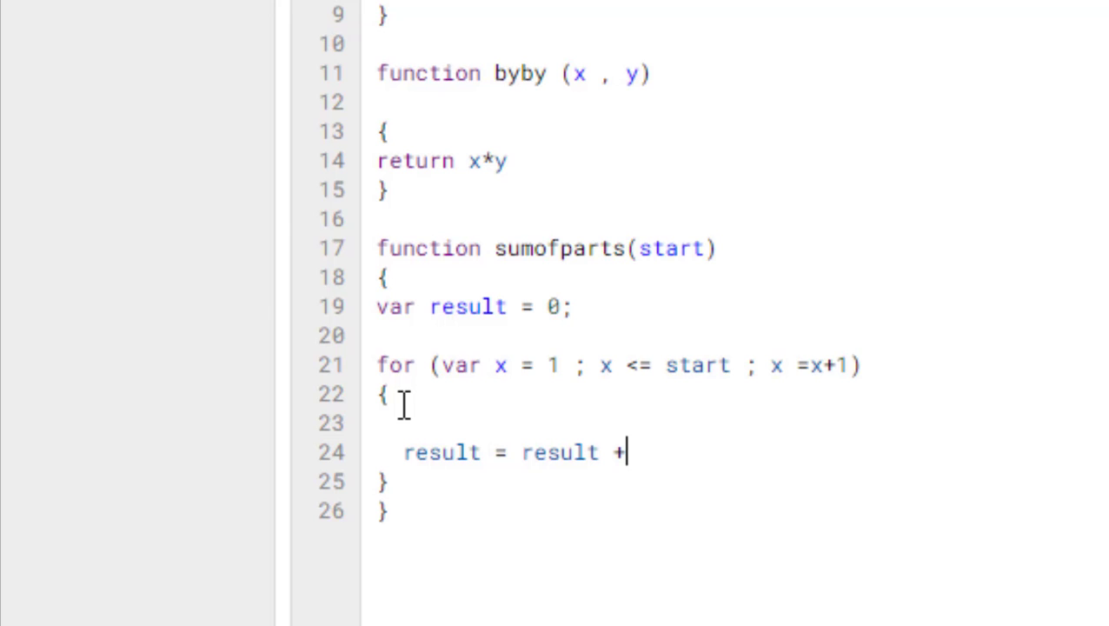
{"action": "type", "text": "x"}
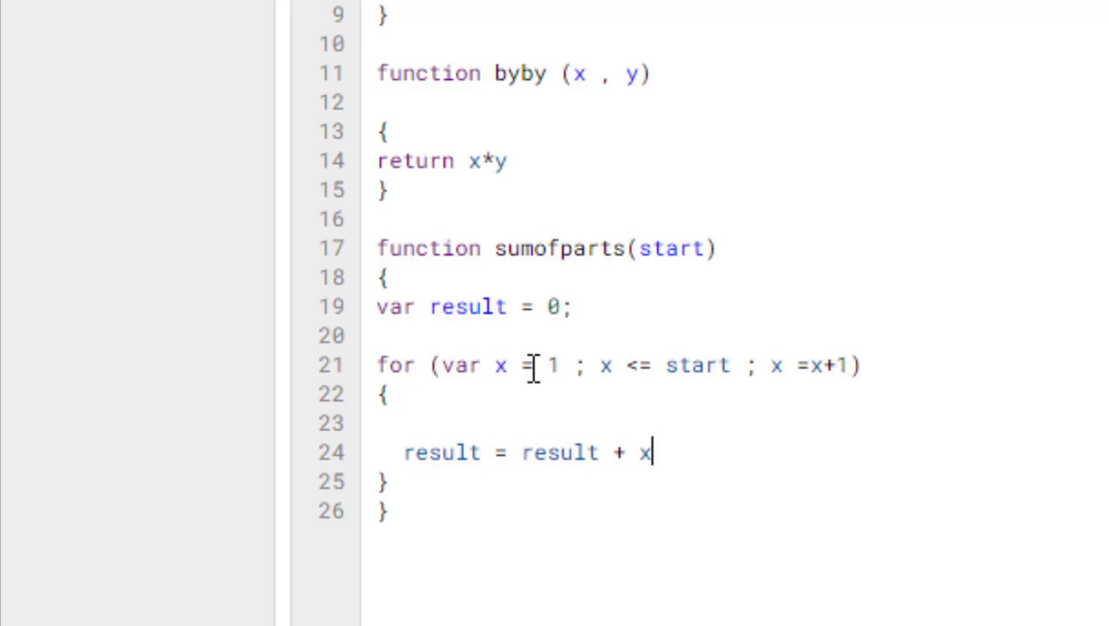
{"action": "mouse_move", "coordinate": [485, 325]}
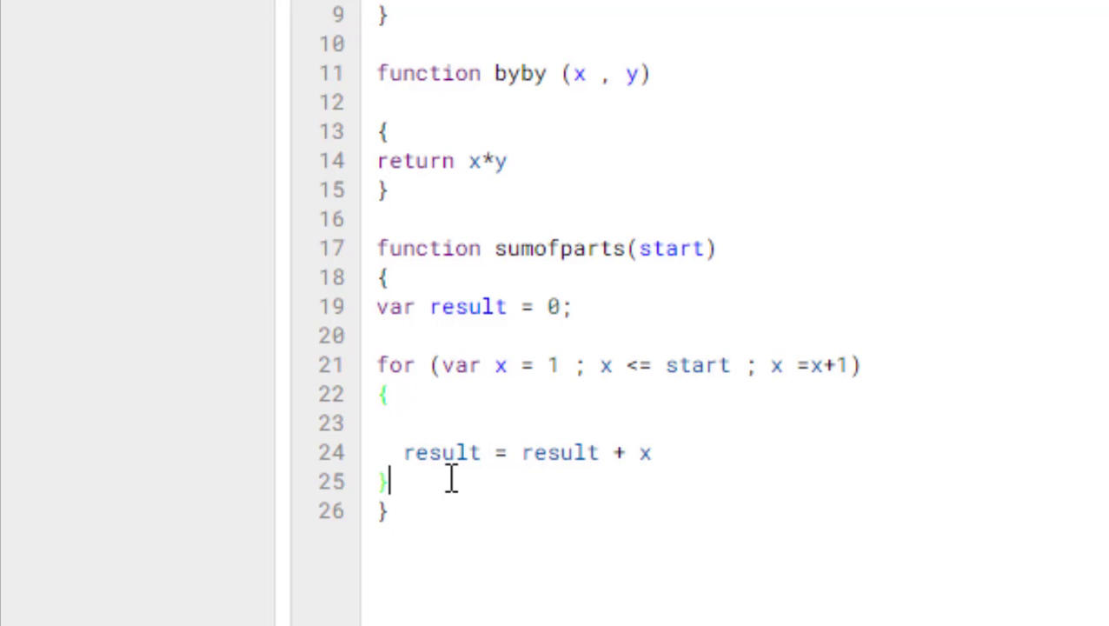
Add return result after the loop.
{"action": "type", "text": "return"}
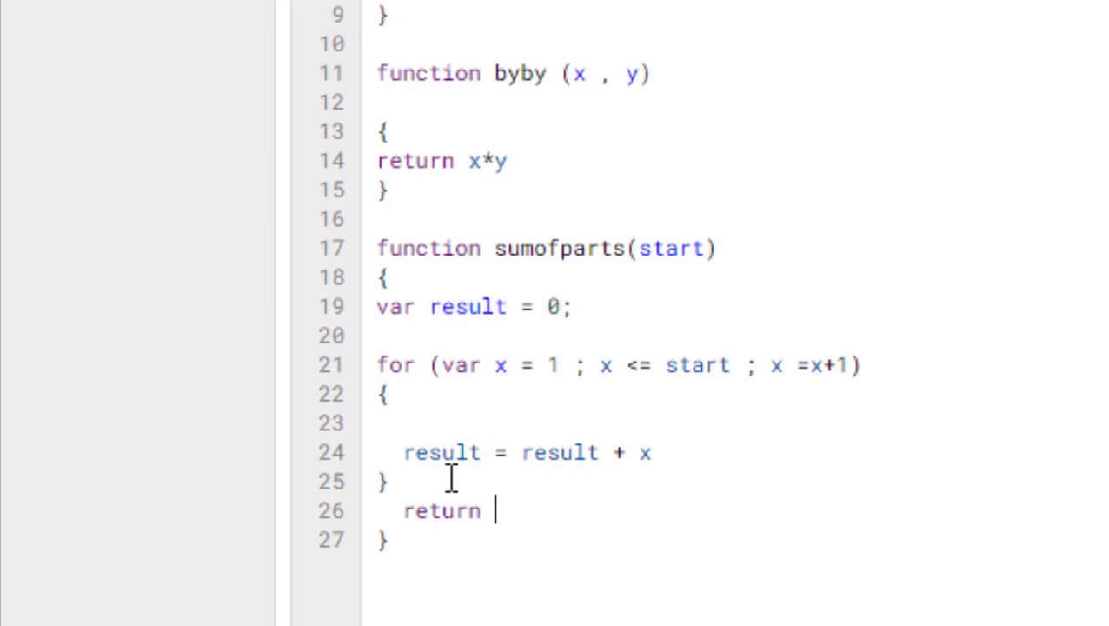
{"action": "type", "text": "resu"}
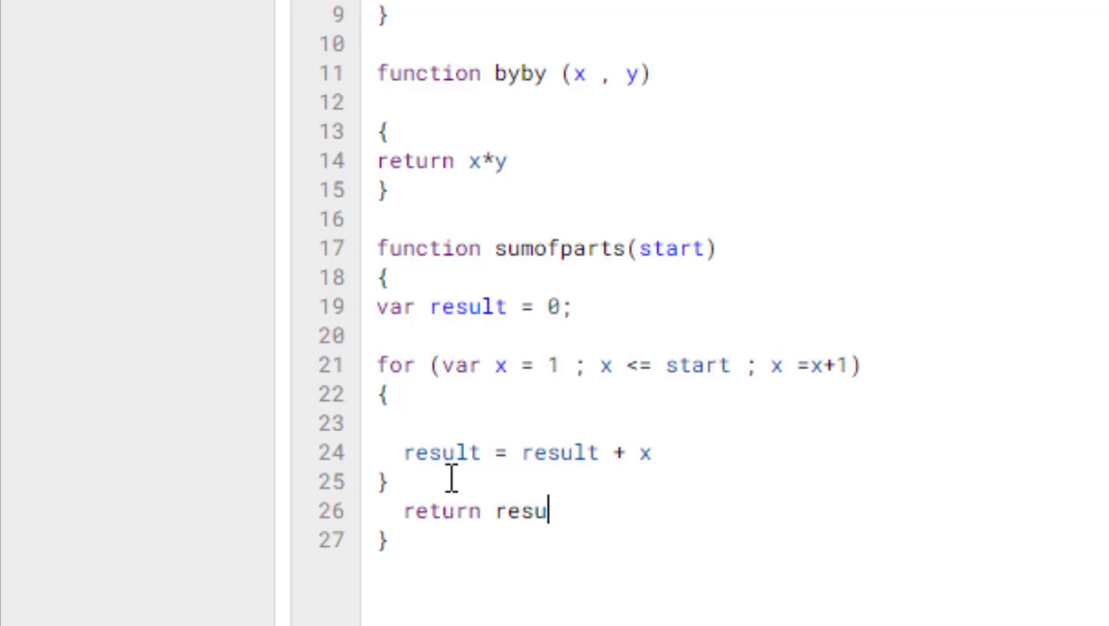
{"action": "type", "text": "lt"}
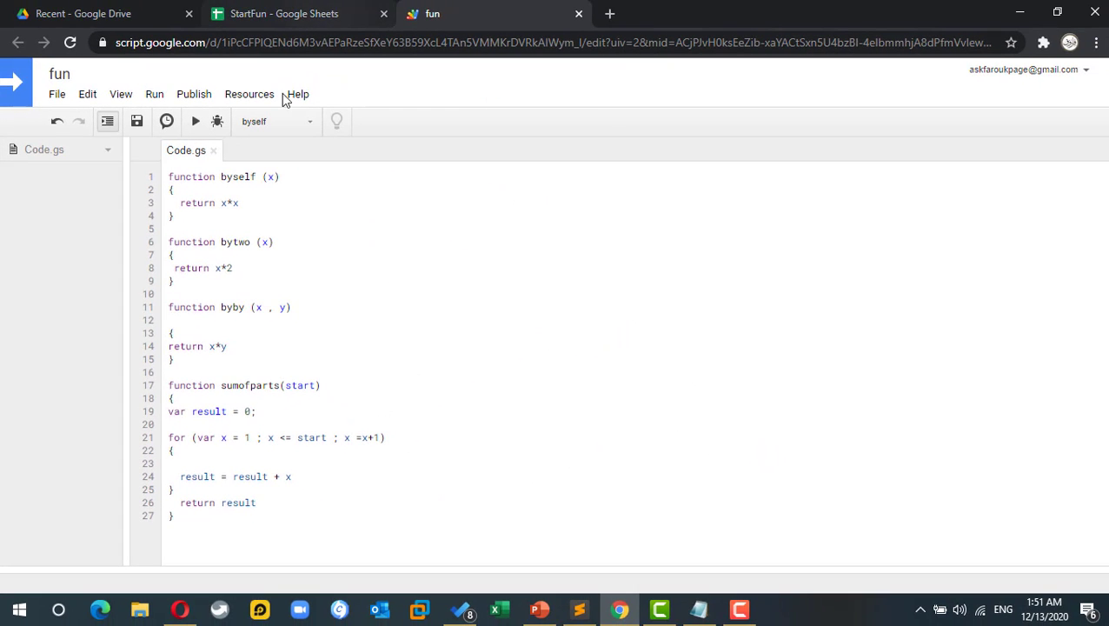
On the StartFun sheet, enter =sumofparts(C6) in C9 to get 15.
{"action": "left_click", "coordinate": [296, 13]}
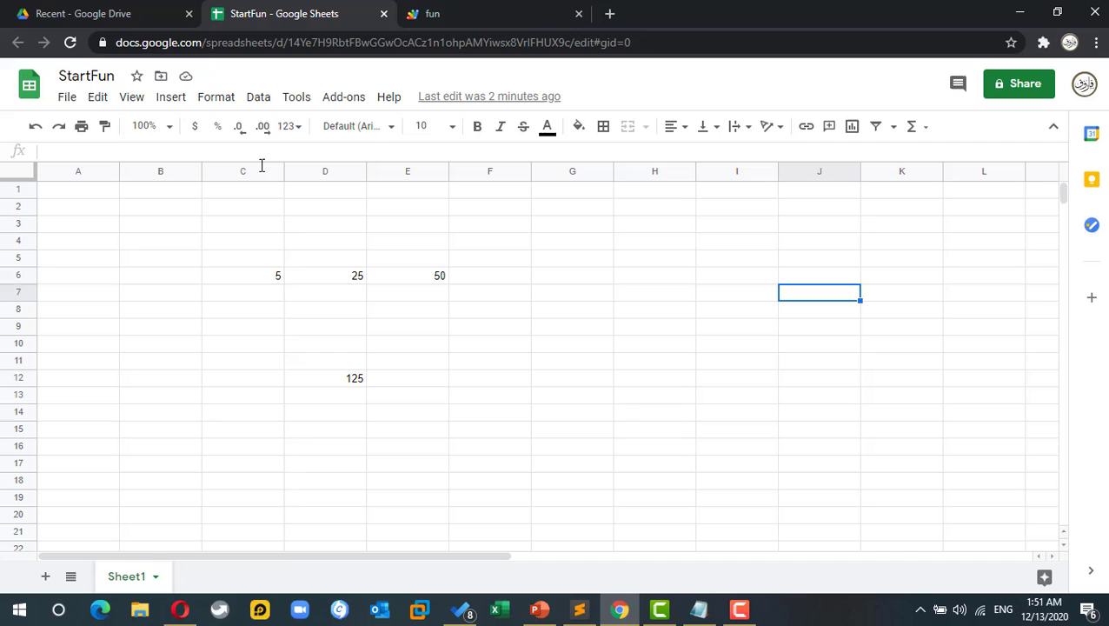
{"action": "left_click", "coordinate": [242, 326]}
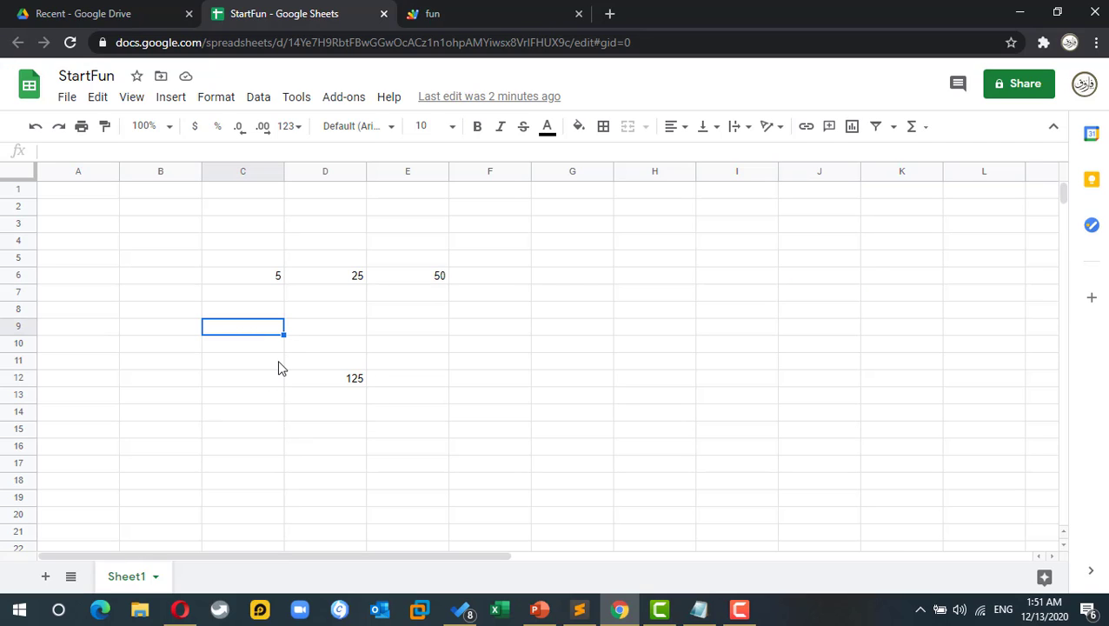
{"action": "type", "text": "=sumof"}
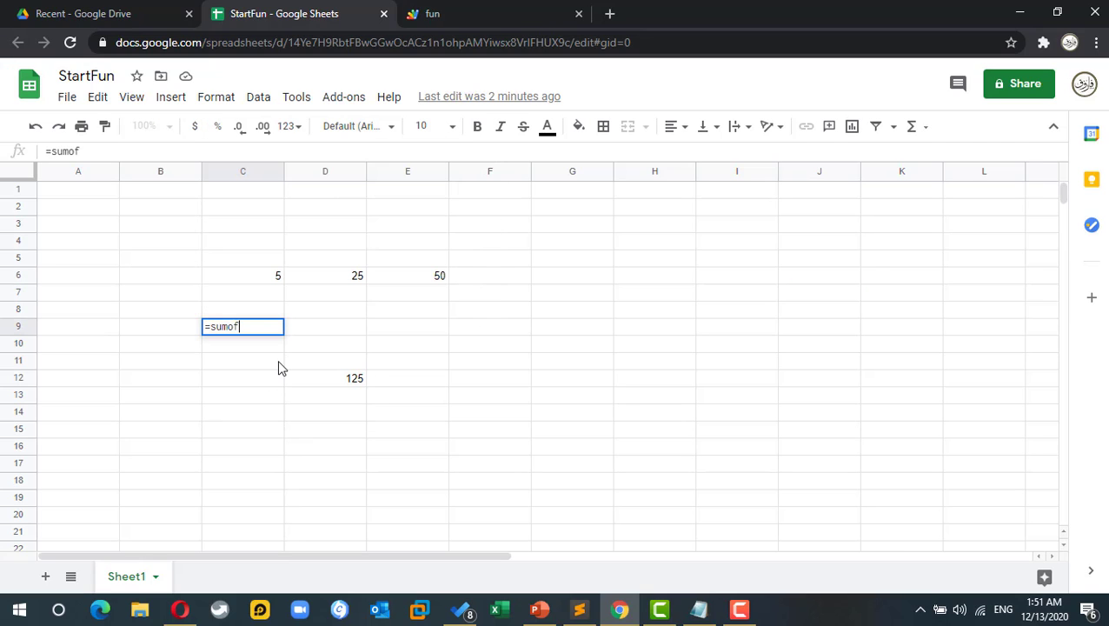
{"action": "type", "text": "parts("}
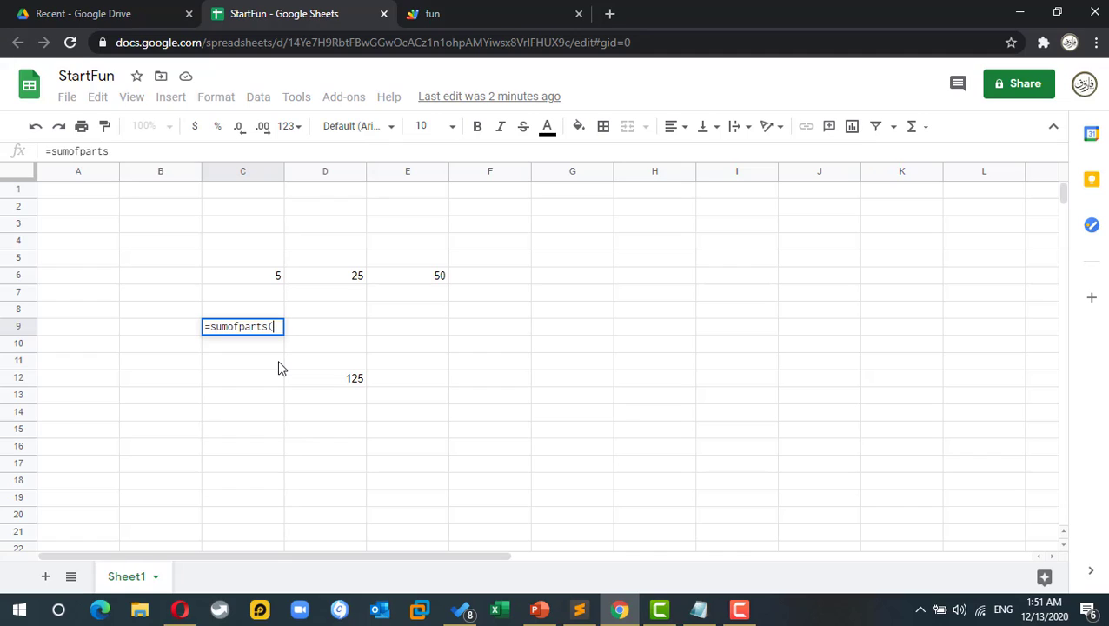
{"action": "left_click", "coordinate": [242, 275]}
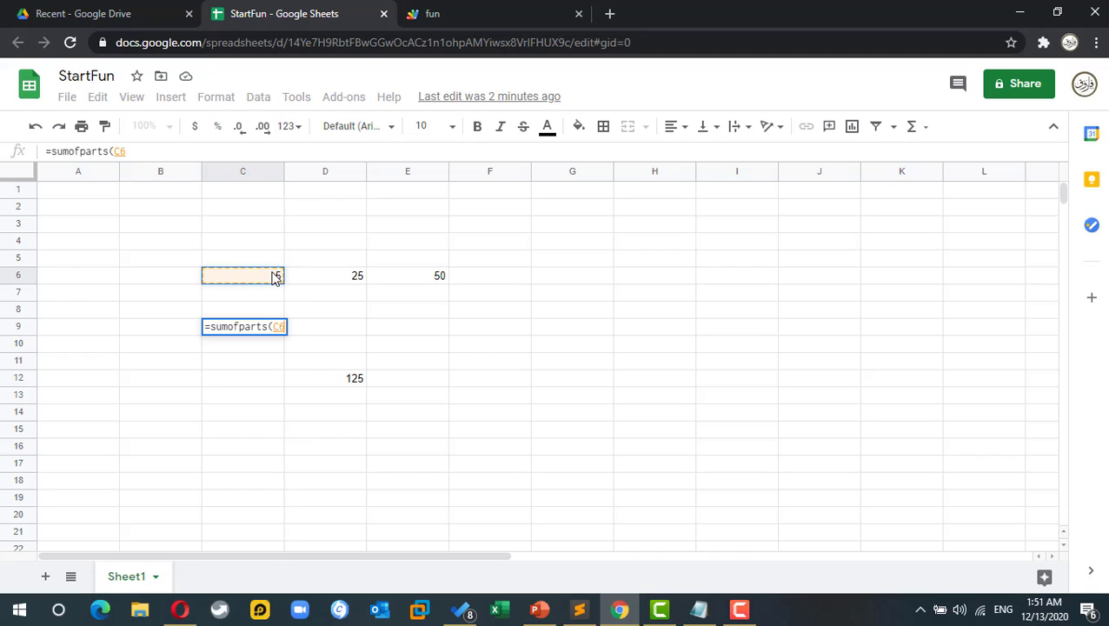
{"action": "key", "text": "enter"}
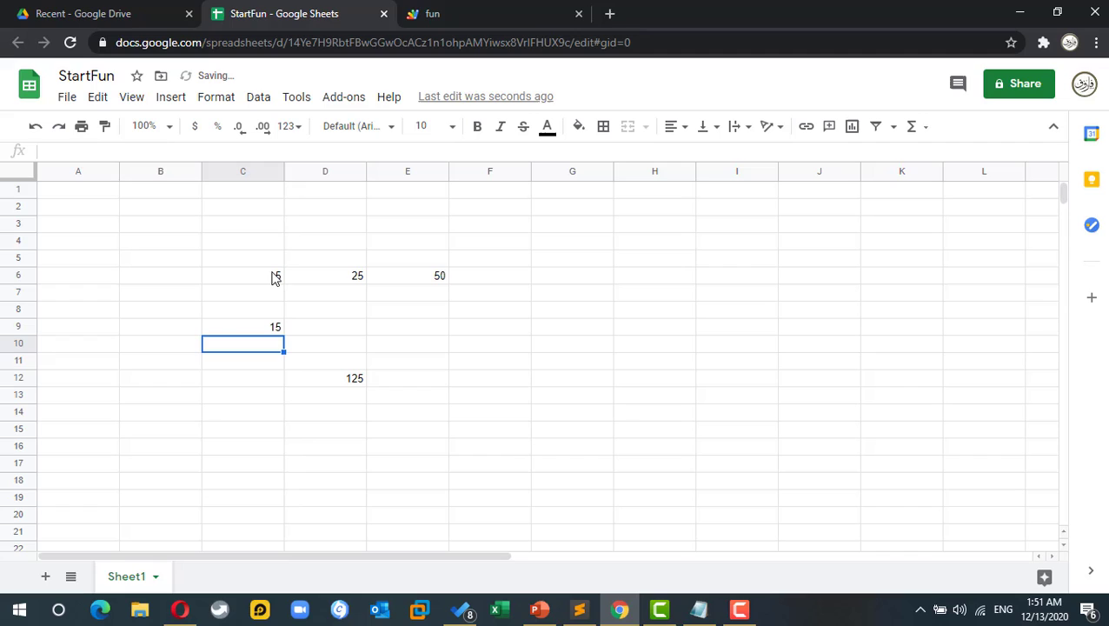